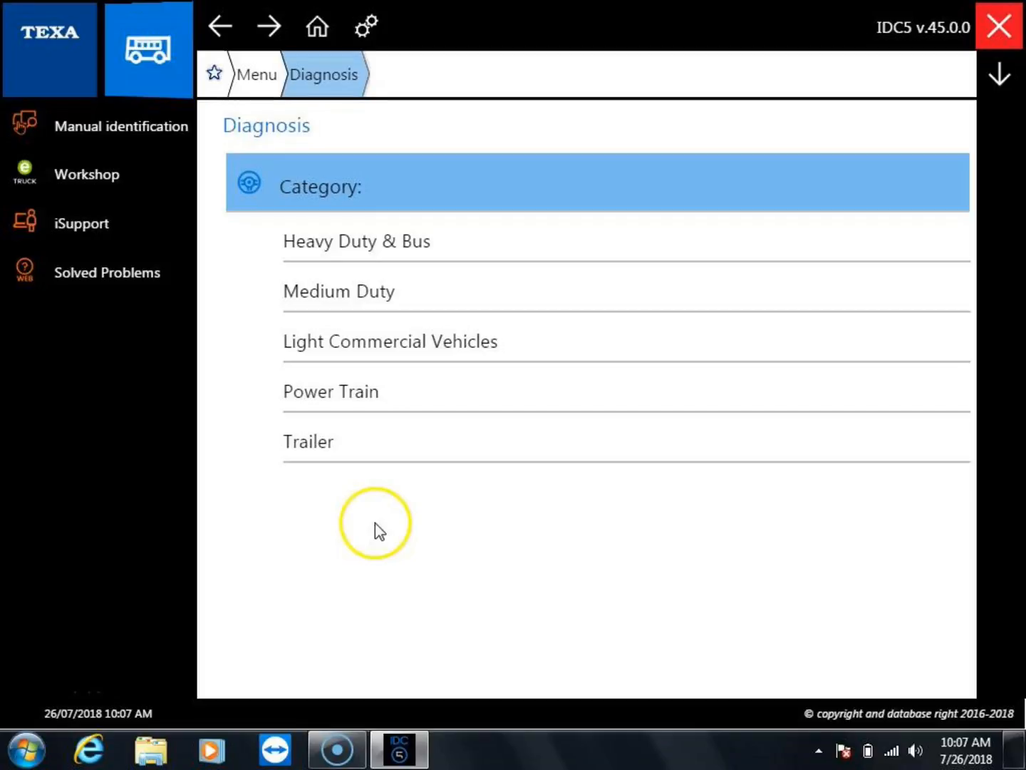
Step: Select the Heavy Duty & Bus category and INTERNATIONAL as the vehicle make
click(356, 241)
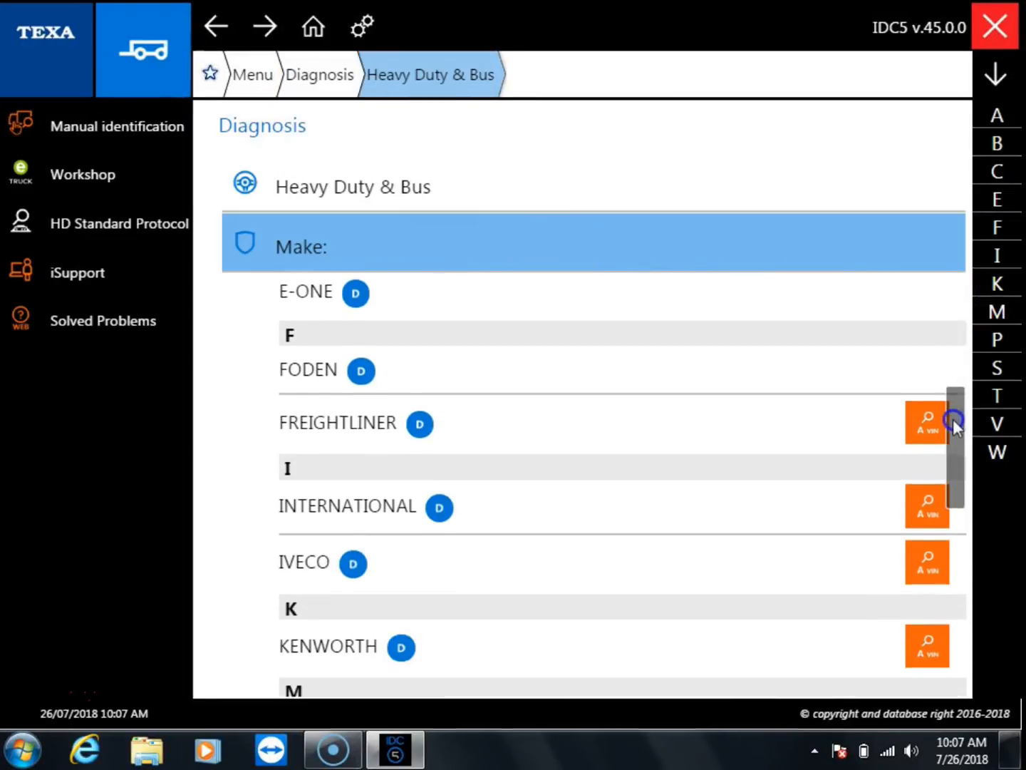
click(347, 505)
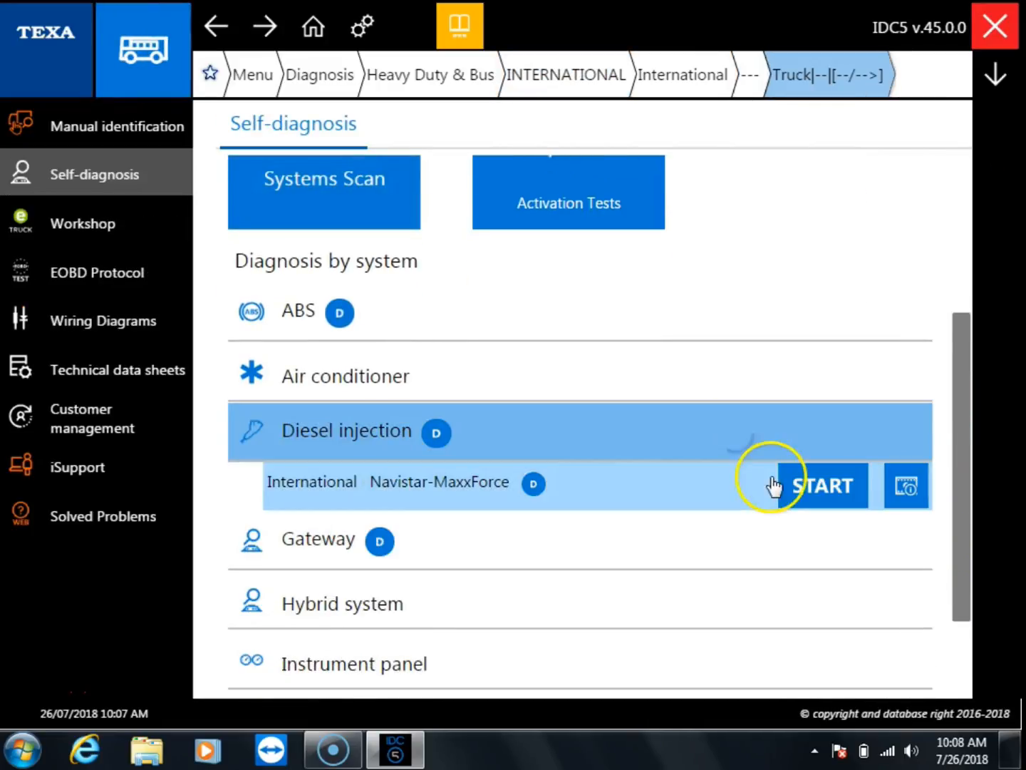
Step: Launch real (non-demo) Navistar-MaxxForce injection diagnosis and confirm the ignition is on
click(823, 485)
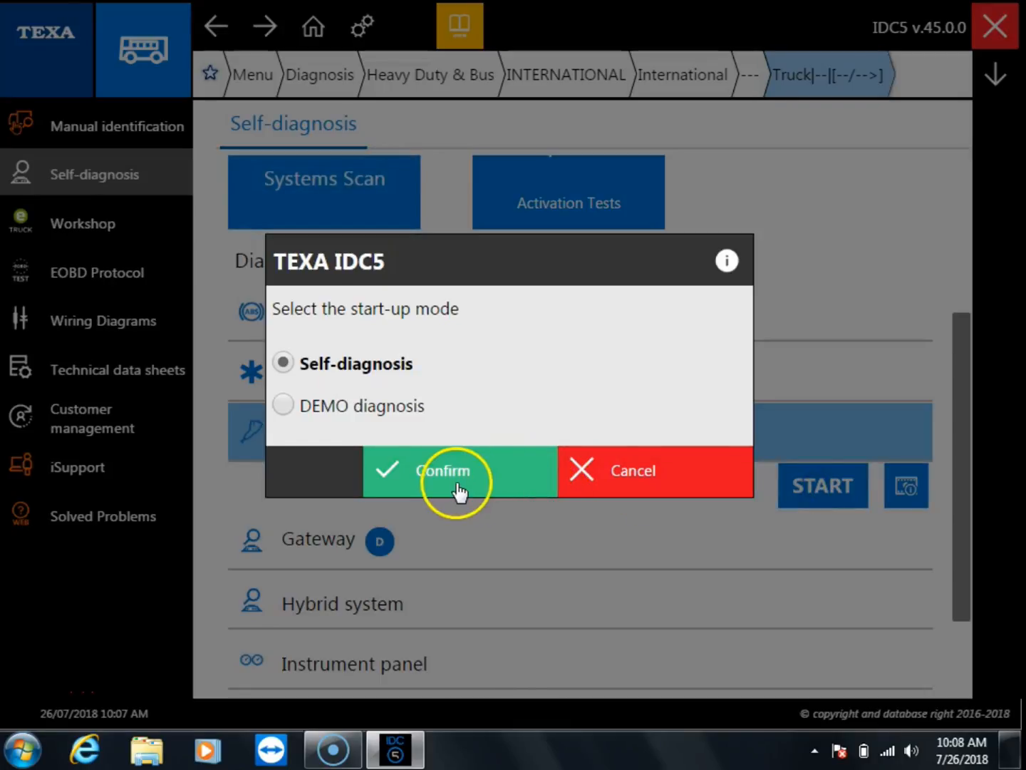
click(460, 470)
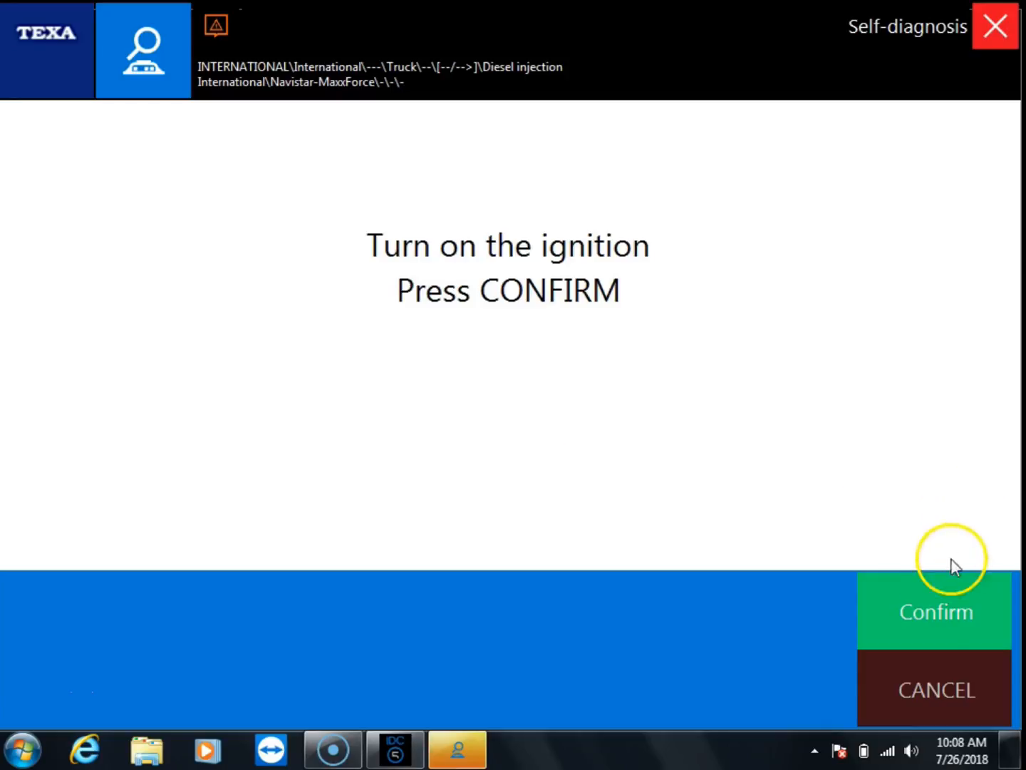
click(935, 611)
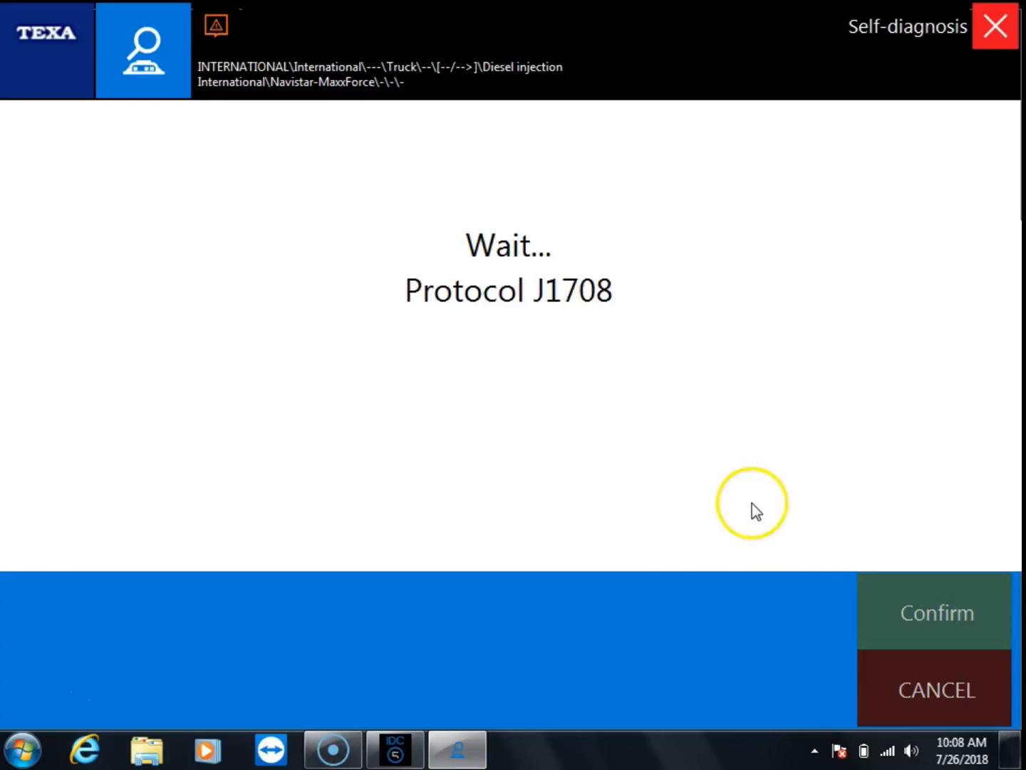
mouse_move(698, 495)
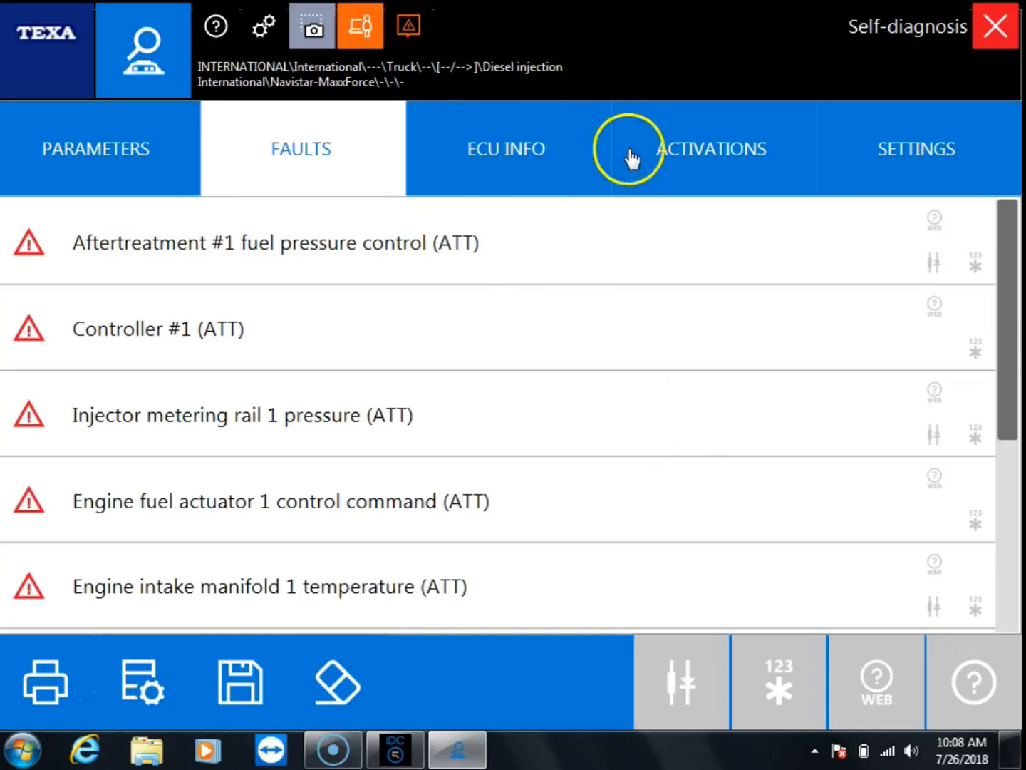
Step: Open the ACTIVATIONS list and scroll down to the KOEO tests
click(709, 148)
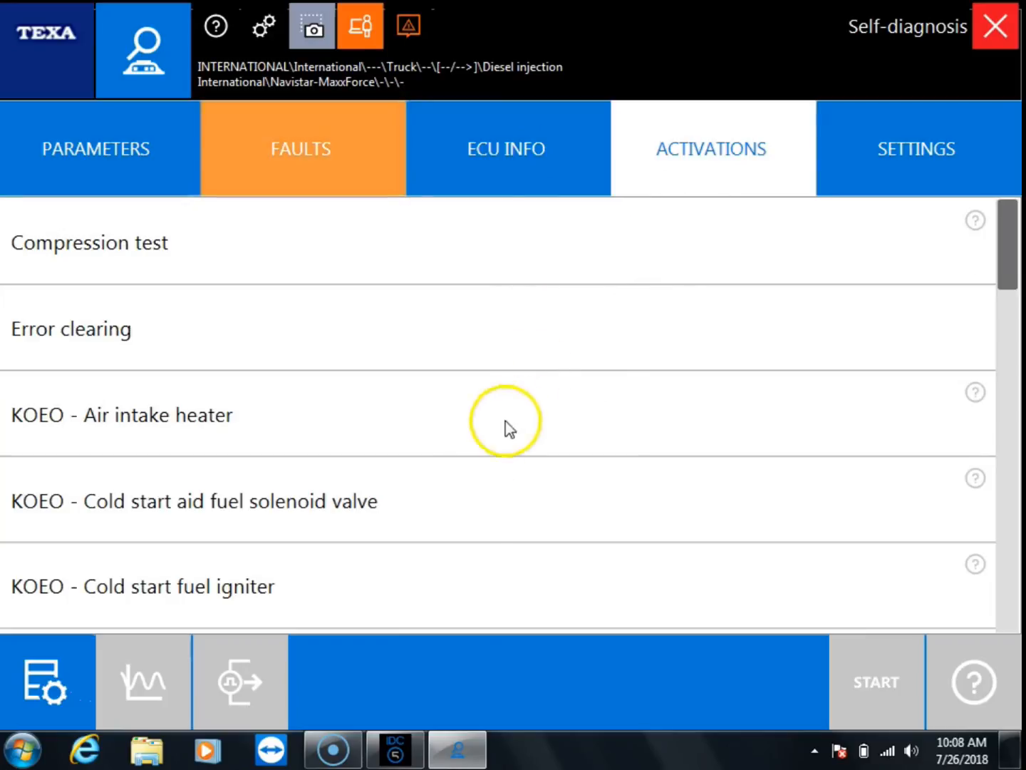
scroll(down, 3)
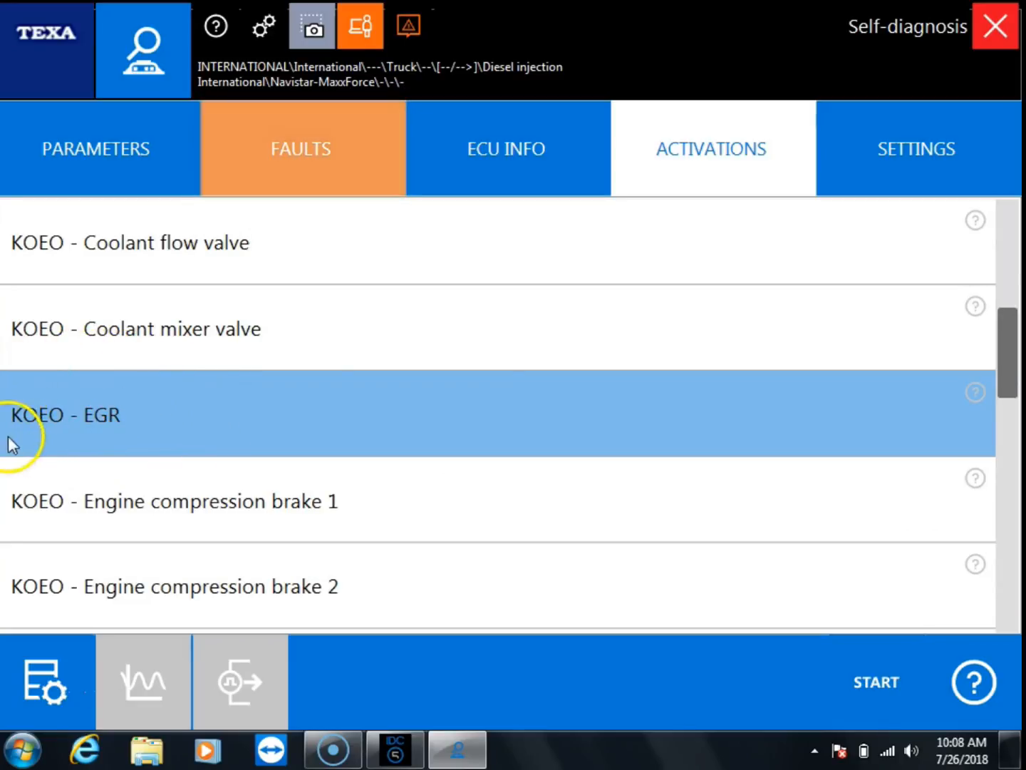
mouse_move(477, 39)
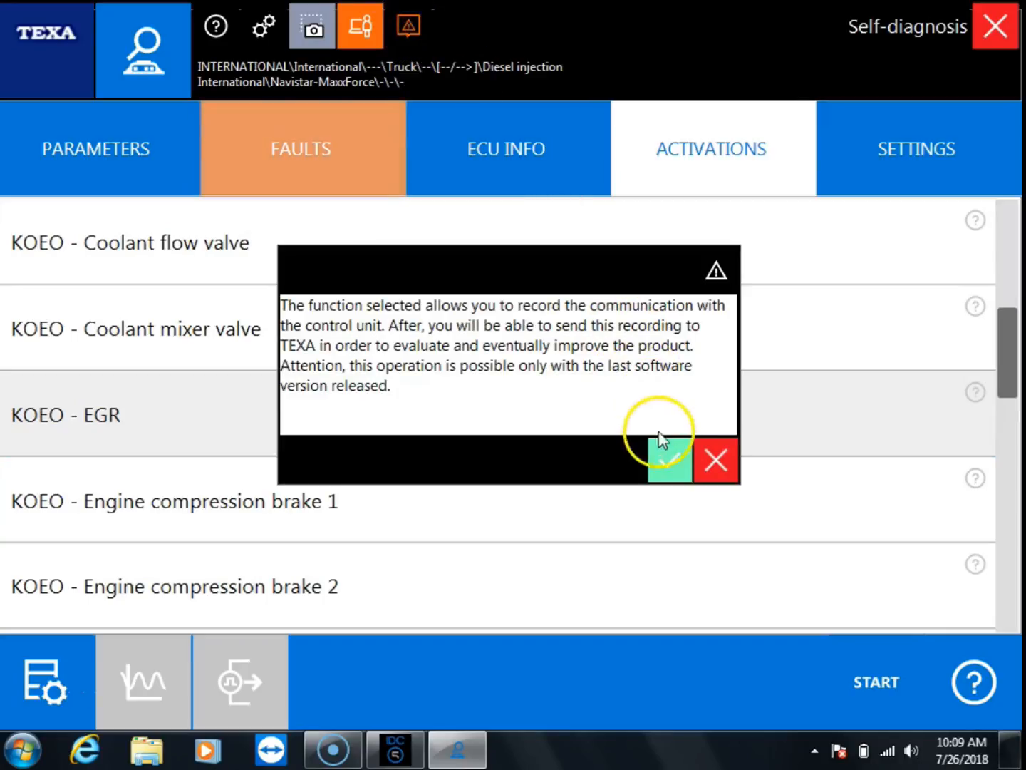
Step: Accept communication recording and the diagnosis restart, then relaunch Navistar-MaxxForce injection diagnosis
click(668, 459)
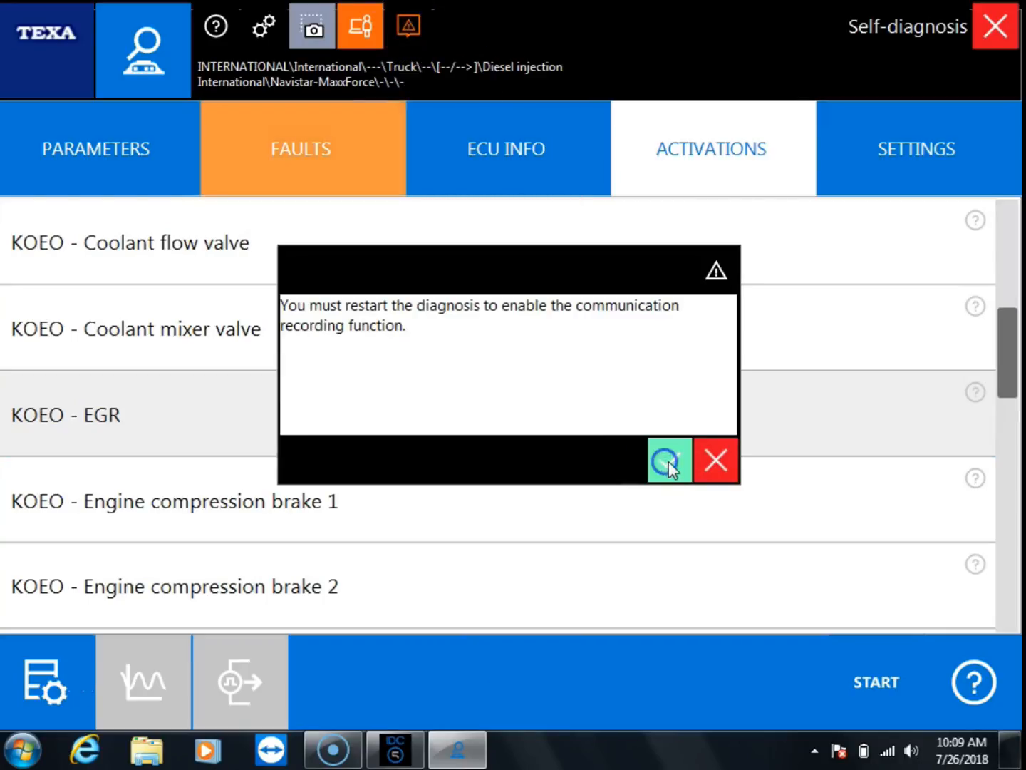
click(669, 460)
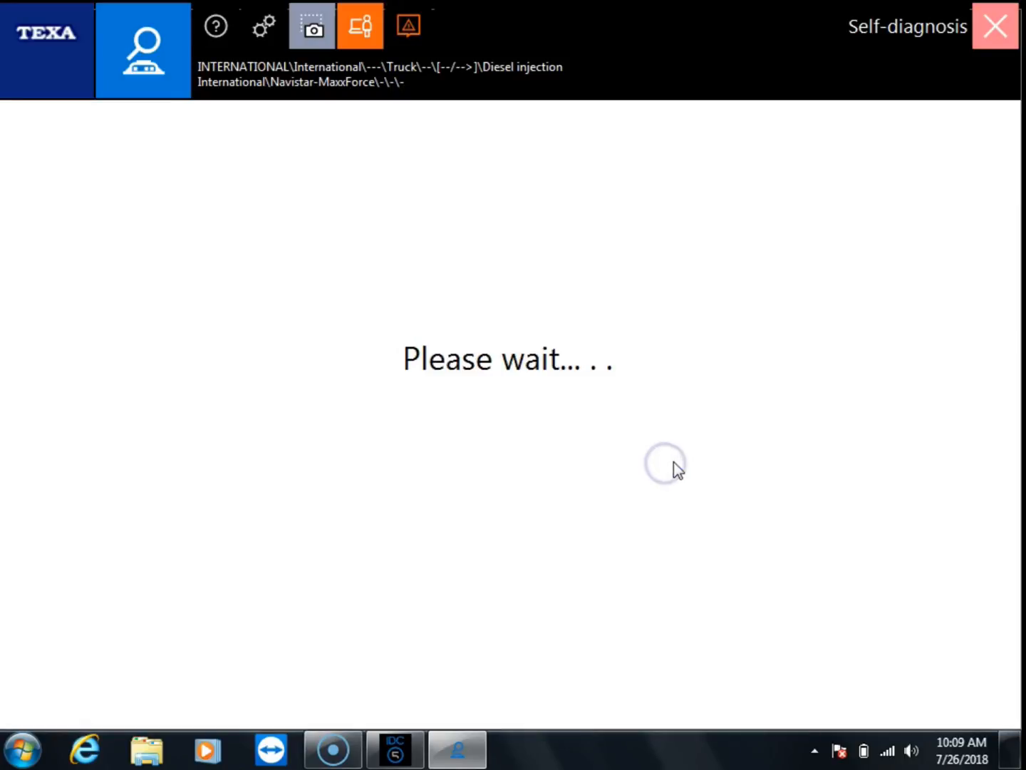
mouse_move(748, 375)
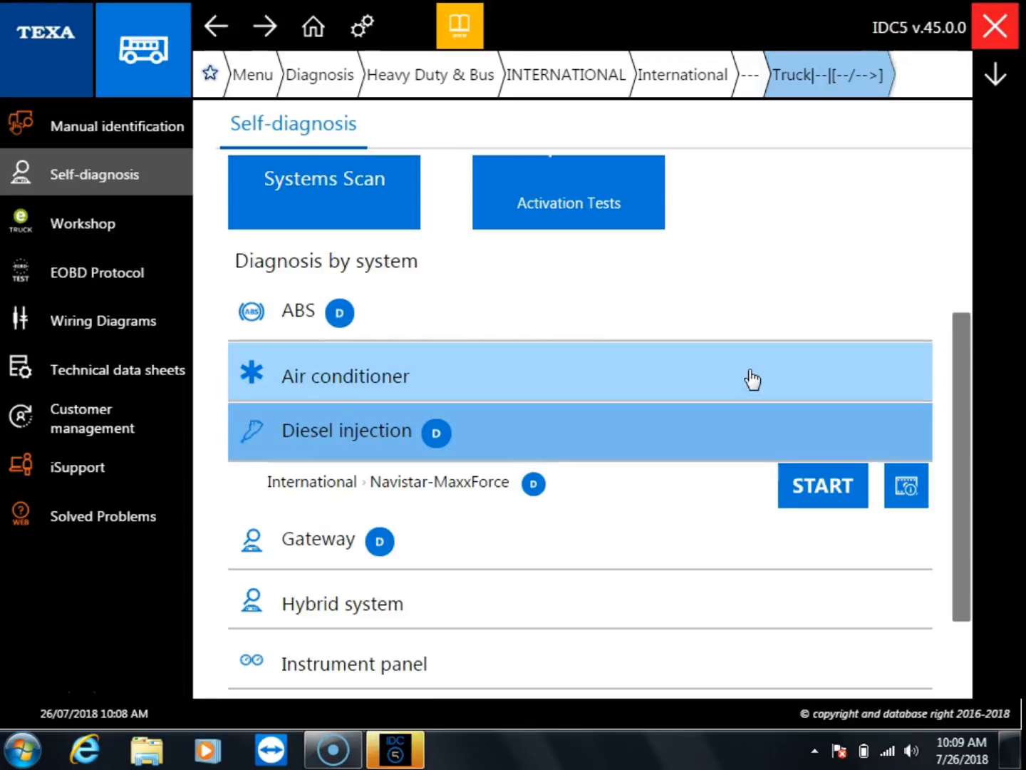
click(822, 485)
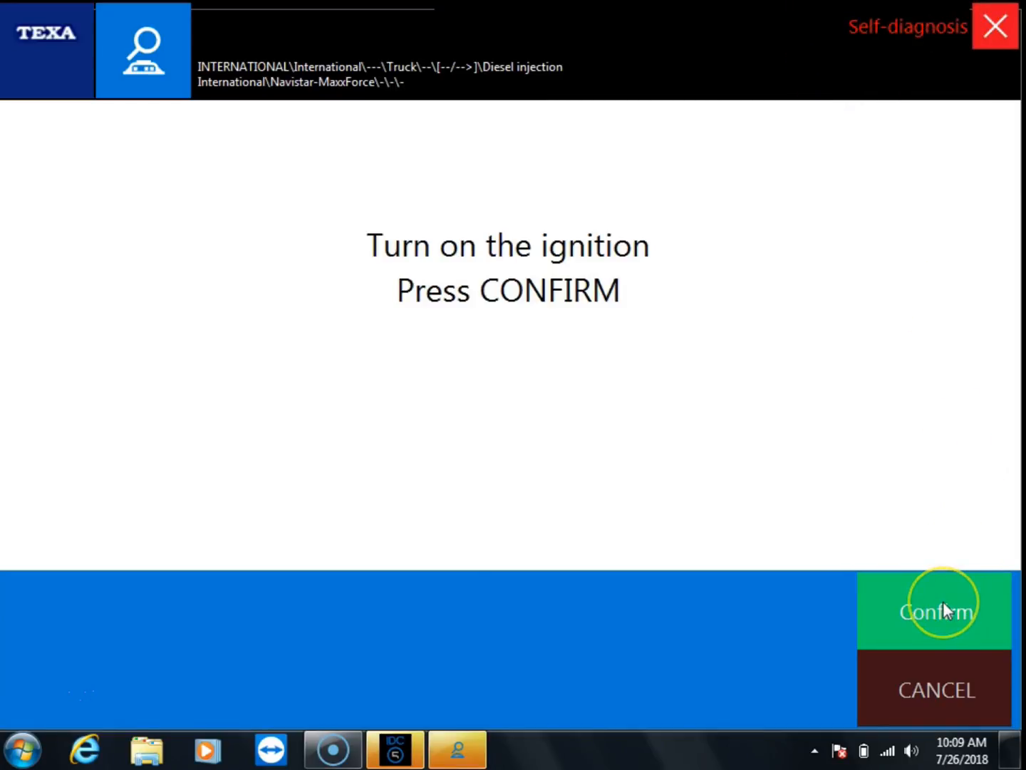
Step: Confirm the ignition is on so IDC5 reconnects via J1708
click(934, 611)
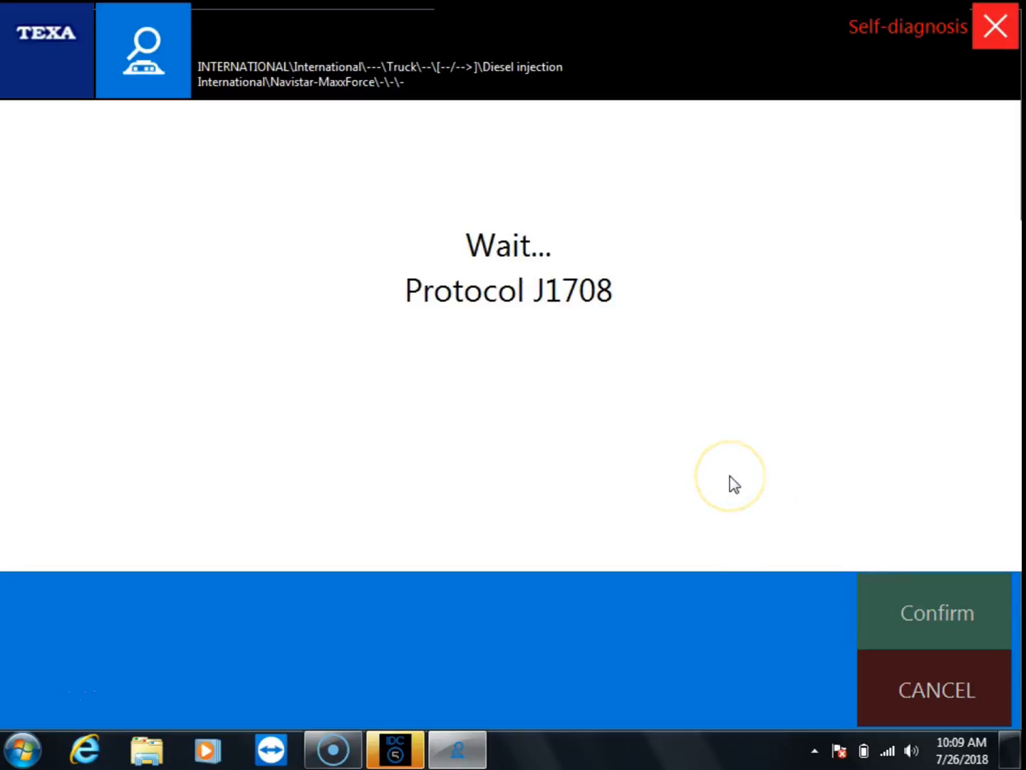
mouse_move(734, 484)
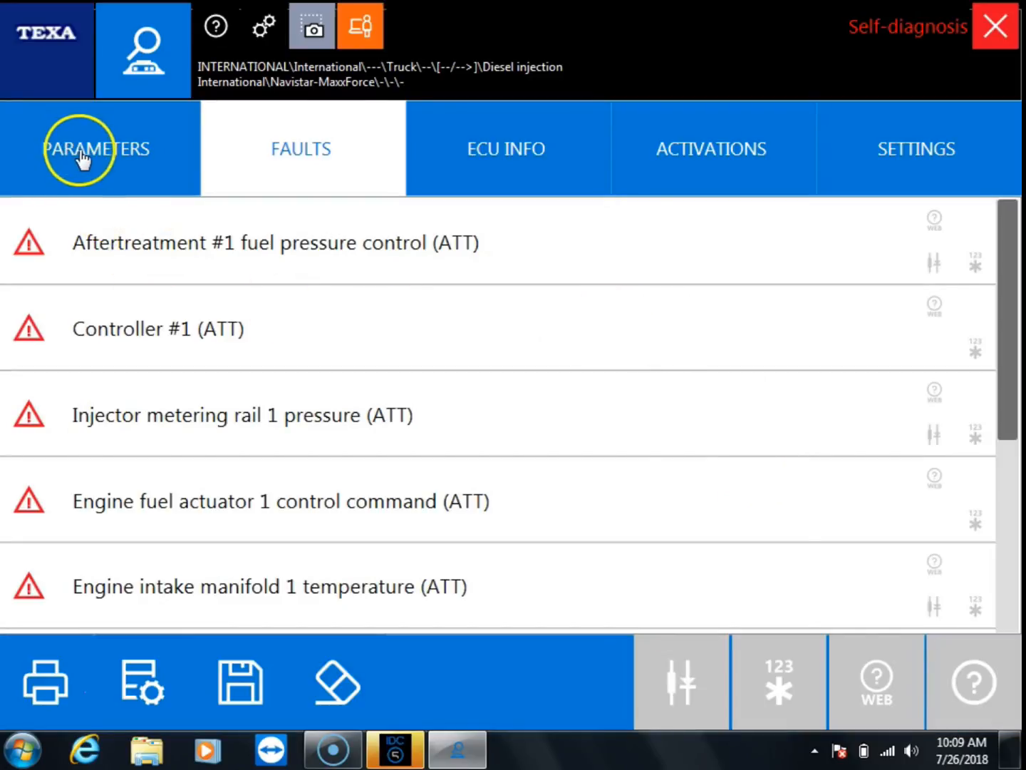
Step: Review the live engine parameters, scrolling through the list
click(95, 148)
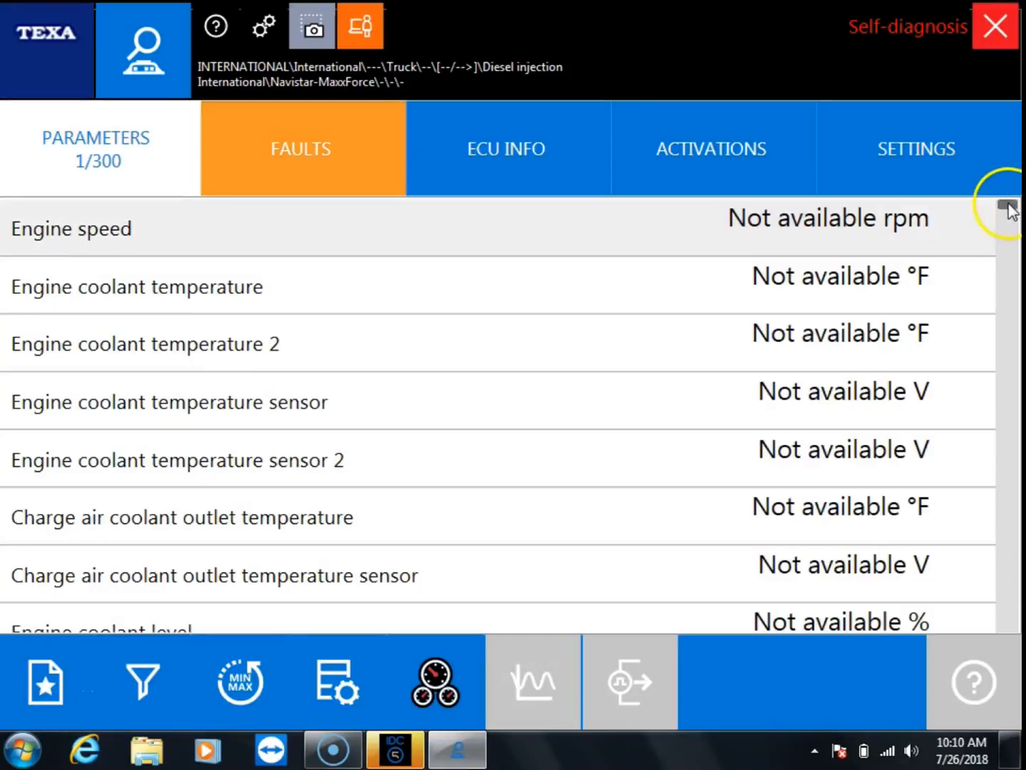
scroll(down, 3)
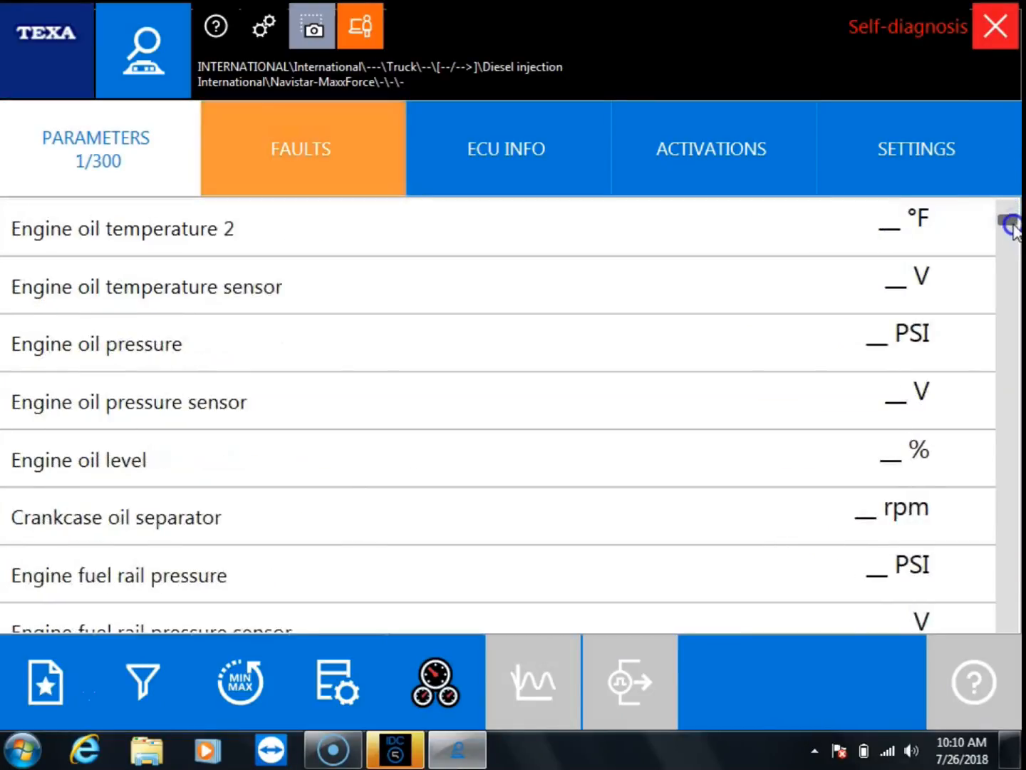
scroll(down, 3)
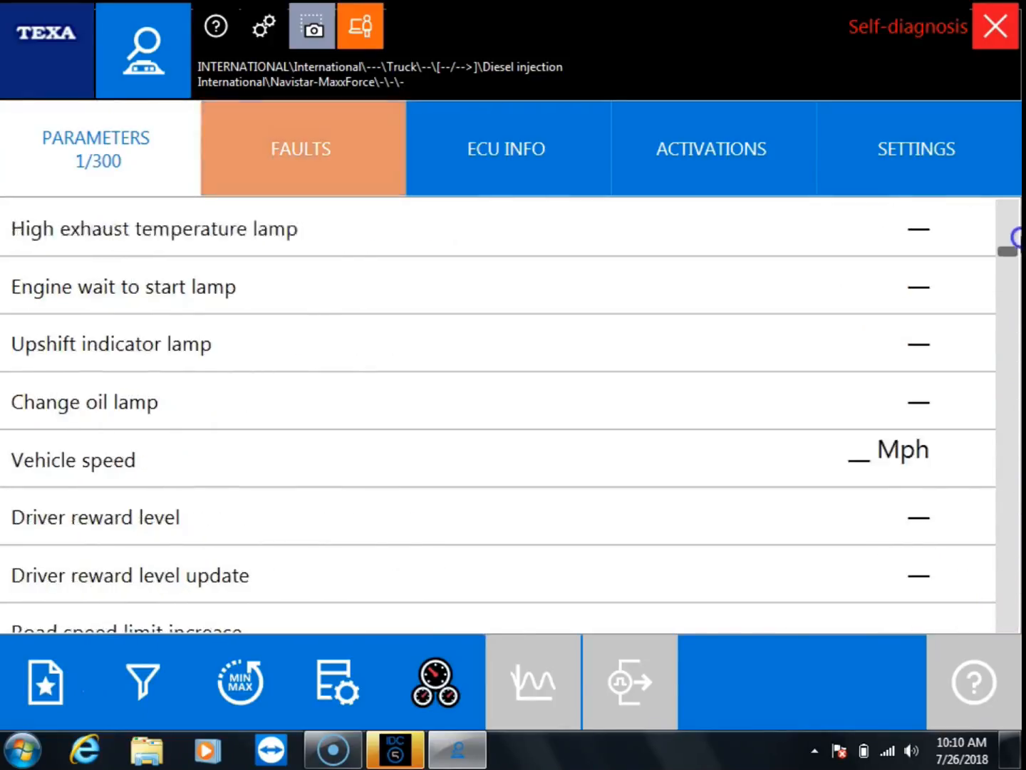
Step: Check stored faults, ECU info and settings, then return to the activation tests
click(300, 149)
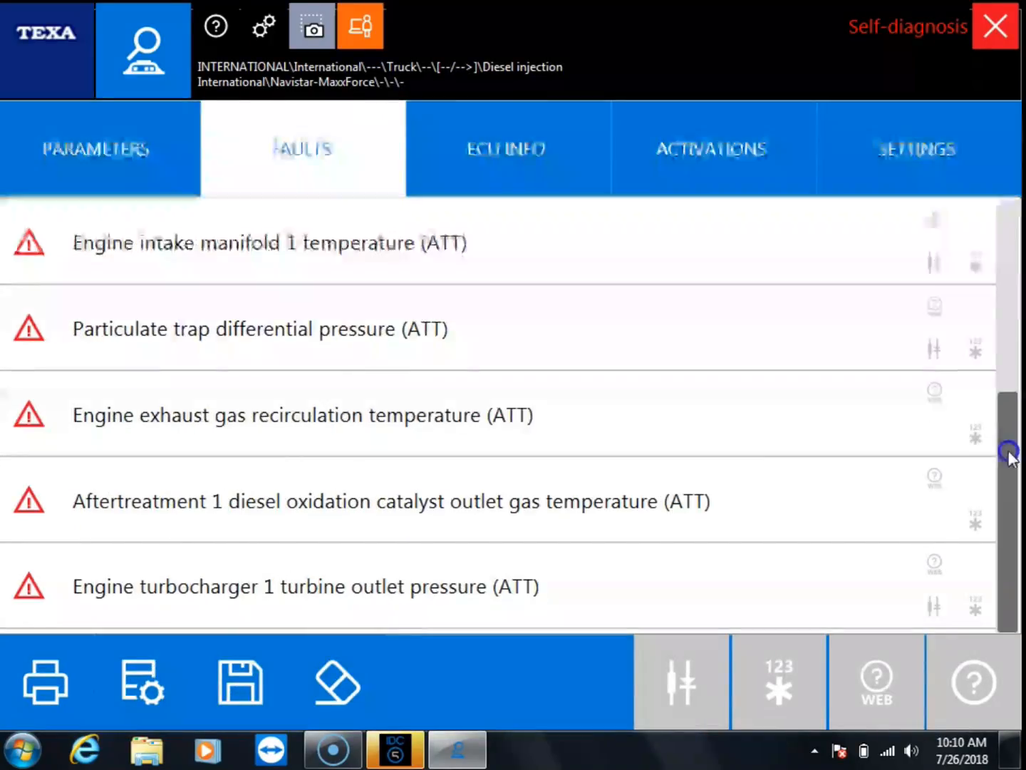
click(506, 148)
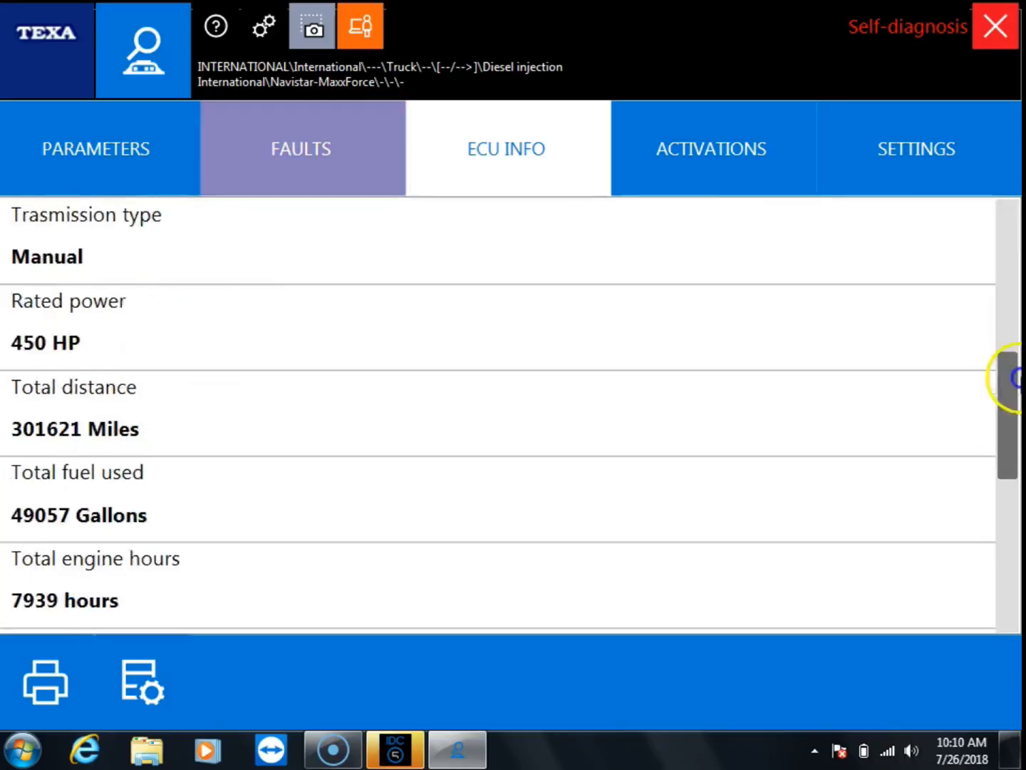
click(710, 148)
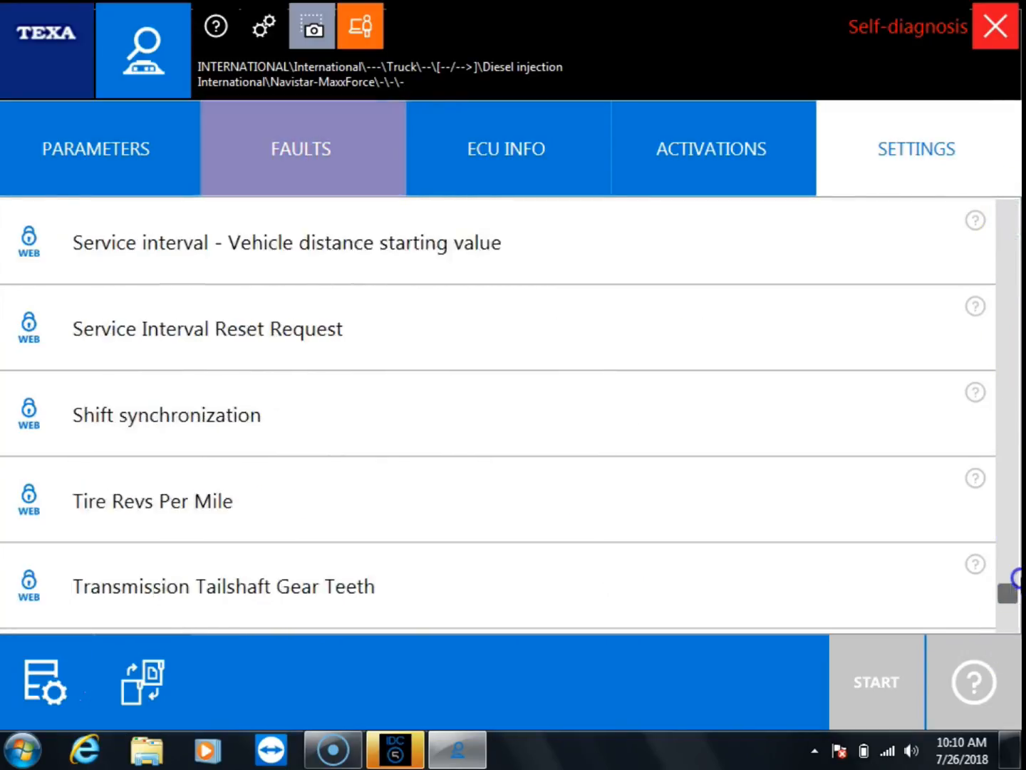
click(710, 148)
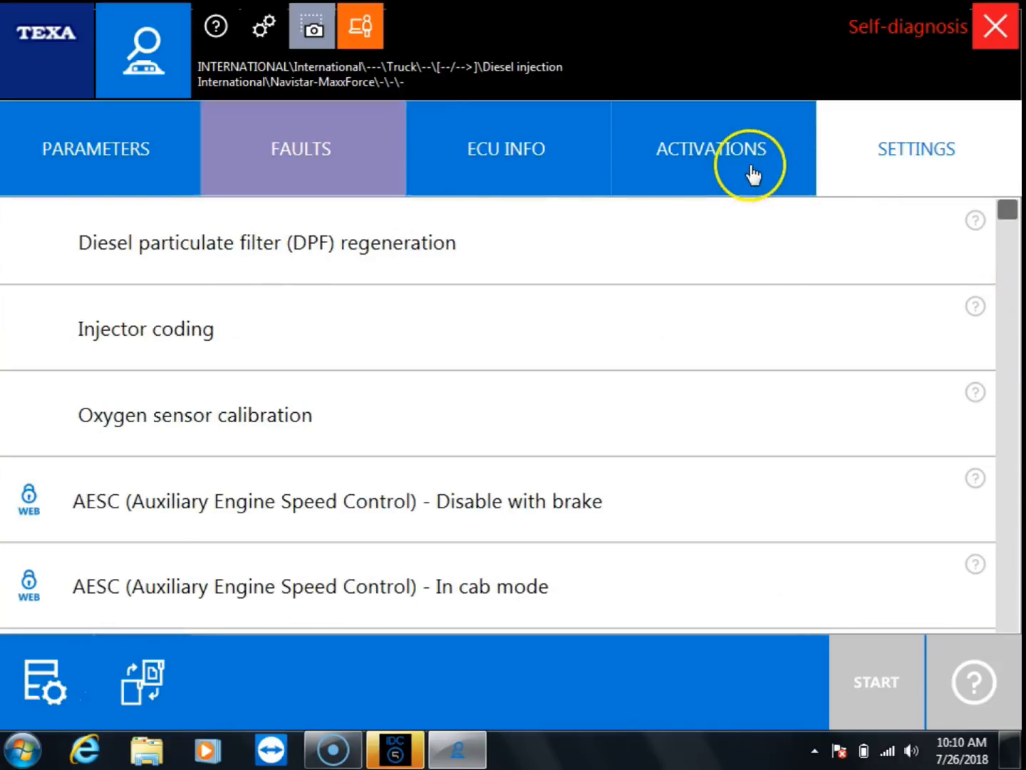
click(710, 148)
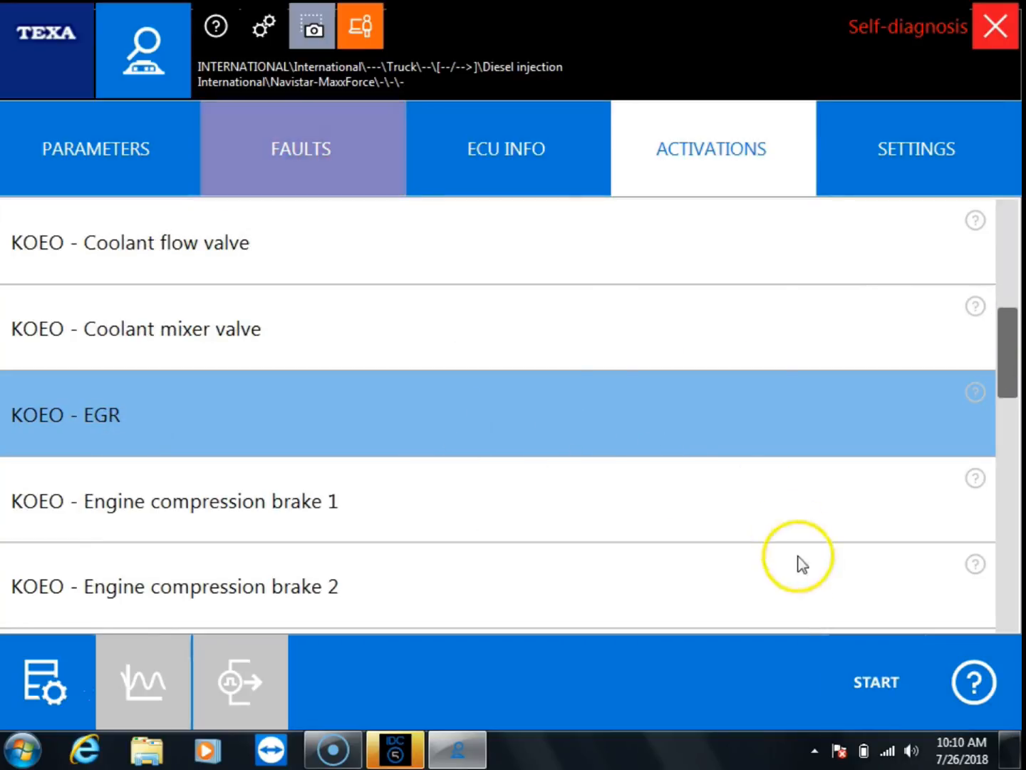
Step: Run the KOEO - EGR test past the help prompt with a 5% control value
click(974, 391)
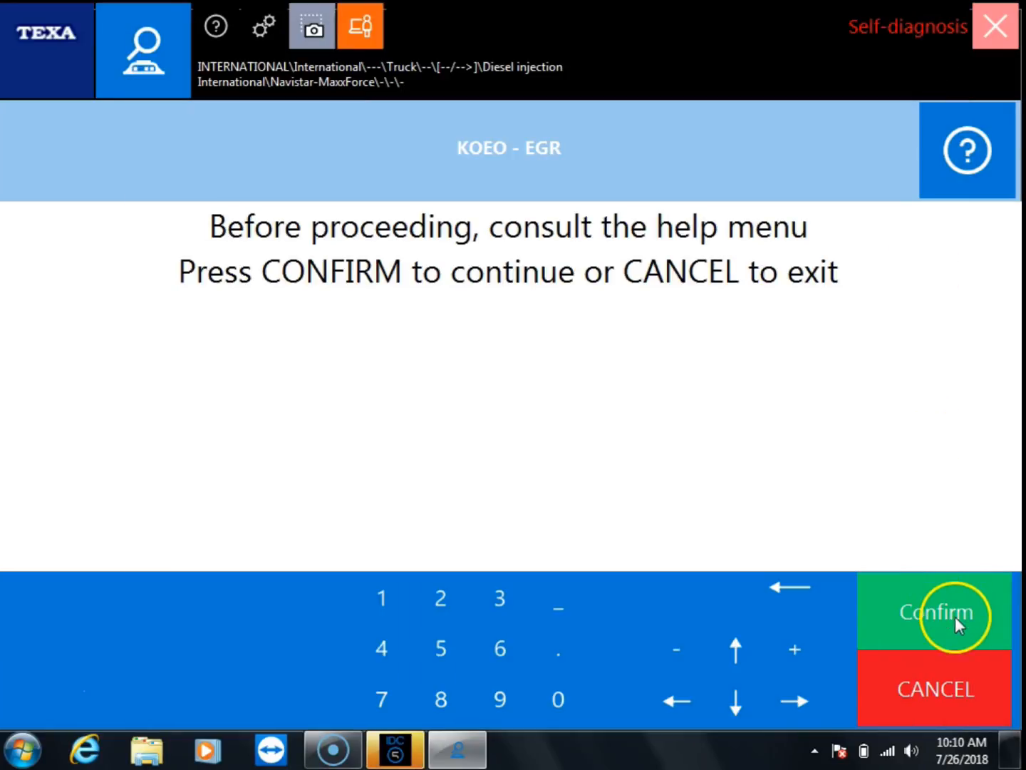
click(933, 611)
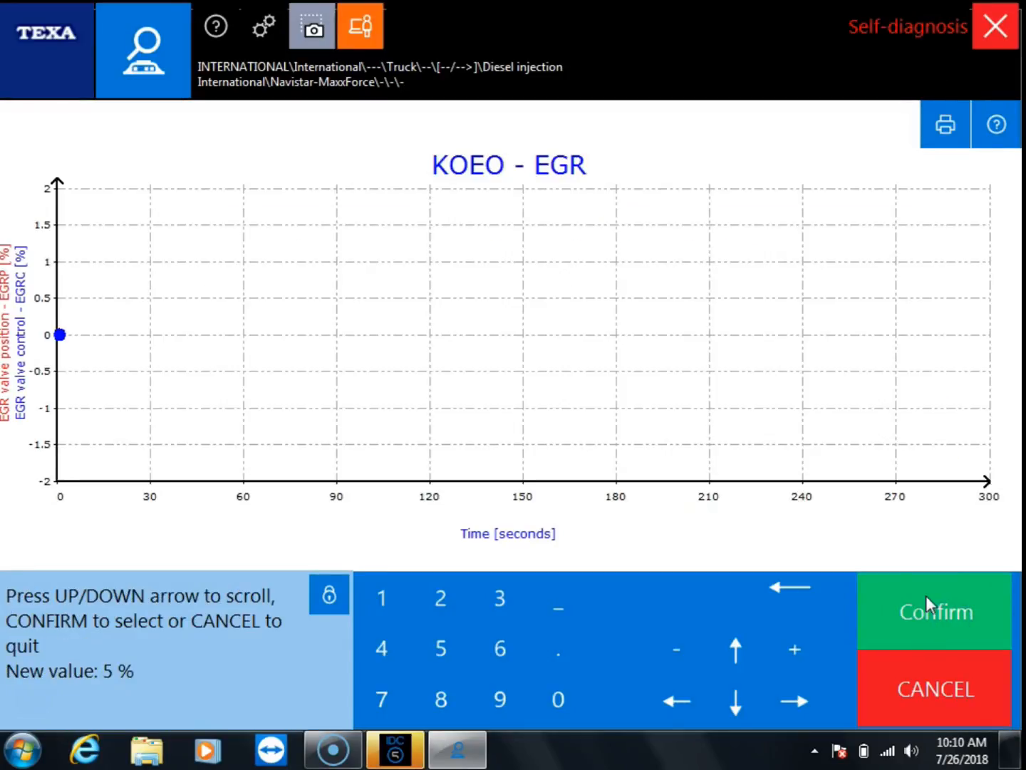
click(934, 611)
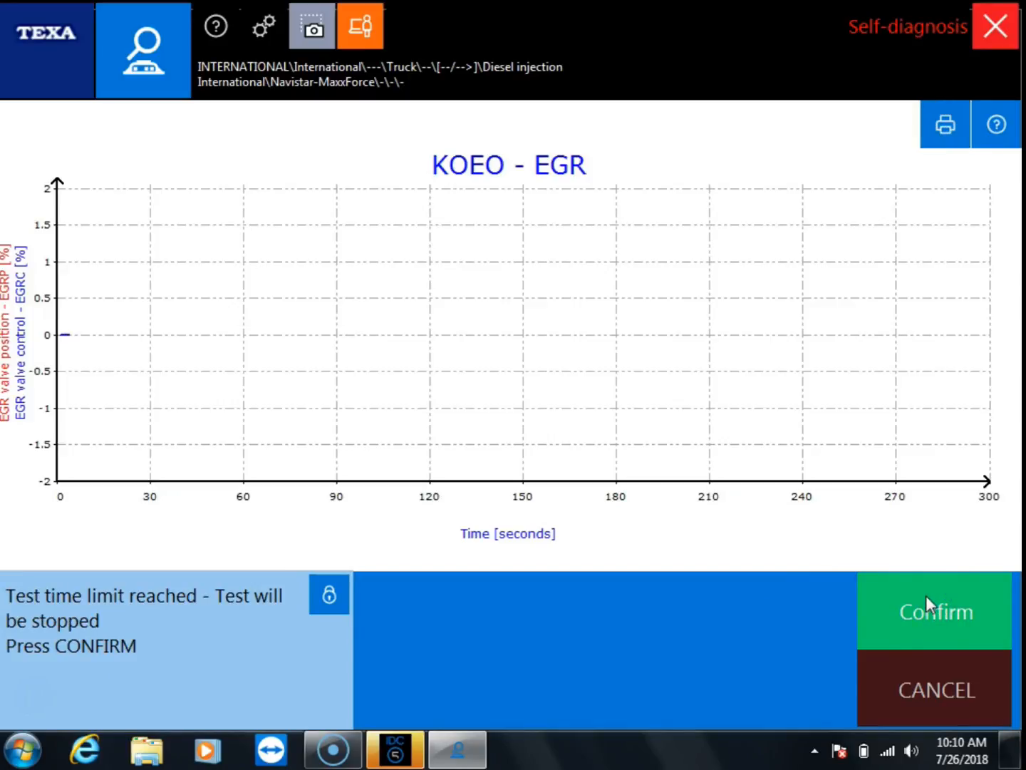
Step: Stop the timed-out KOEO - EGR test and end communication with the control unit
click(934, 612)
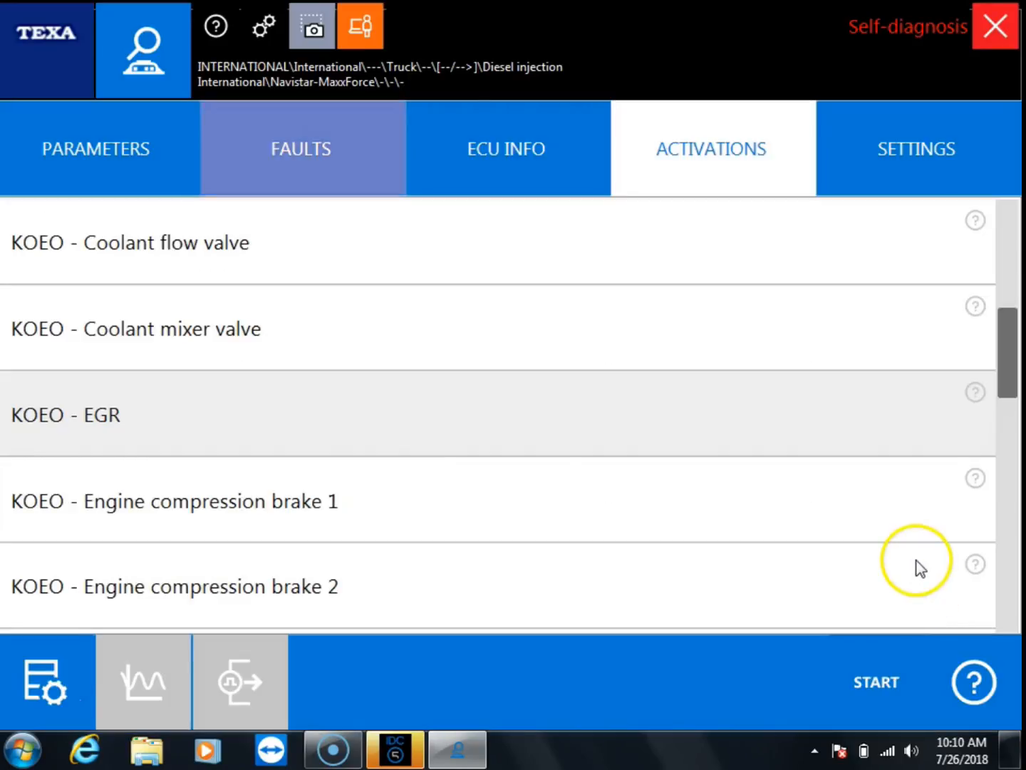
mouse_move(460, 135)
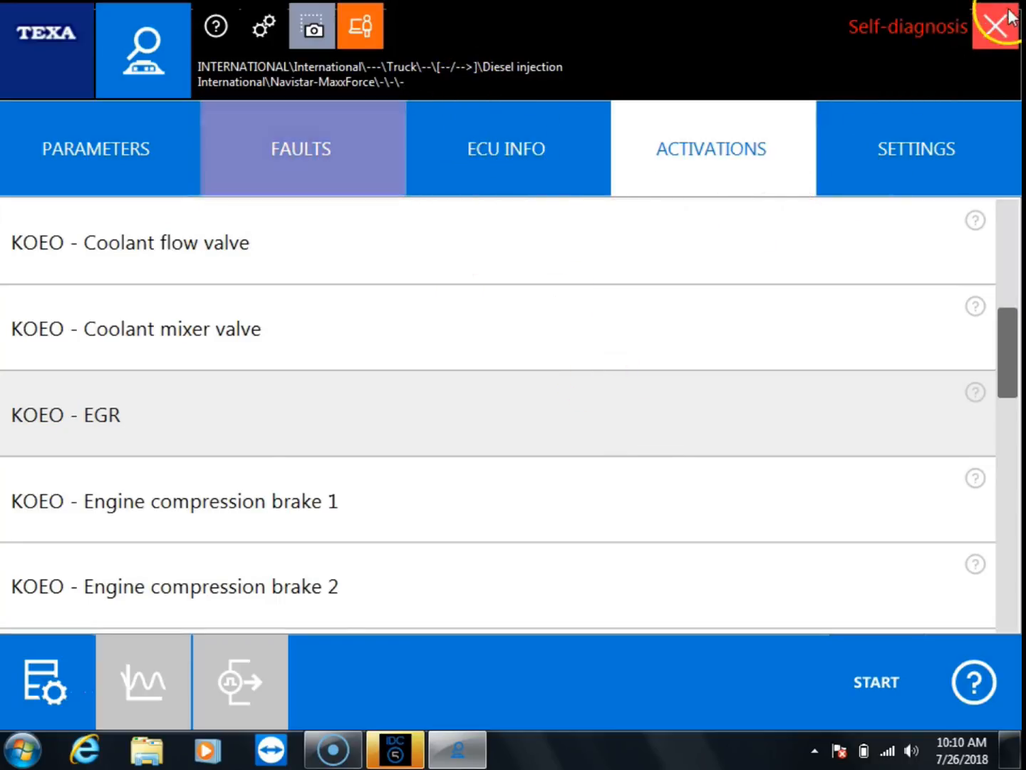
click(996, 26)
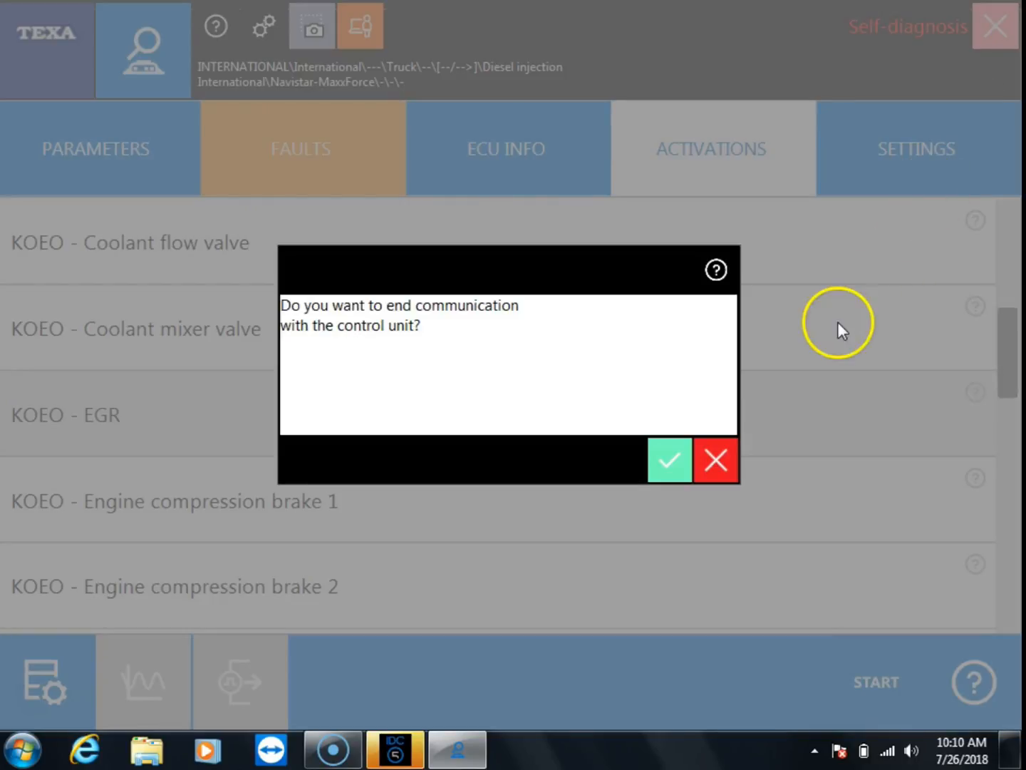
click(670, 459)
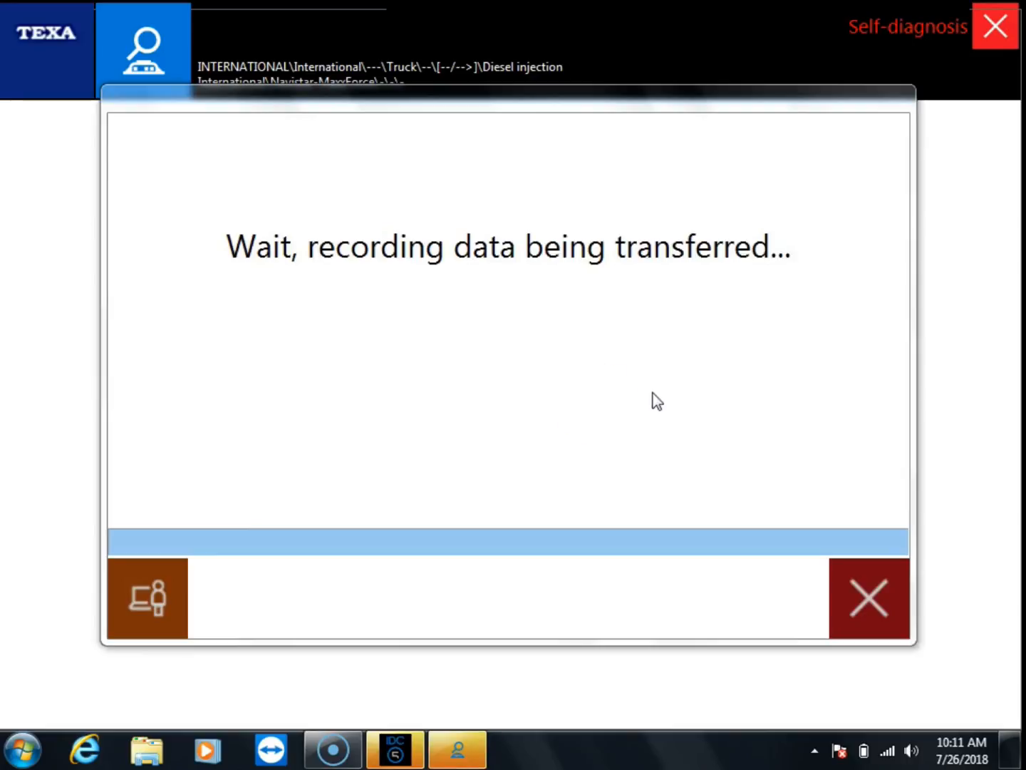
mouse_move(365, 559)
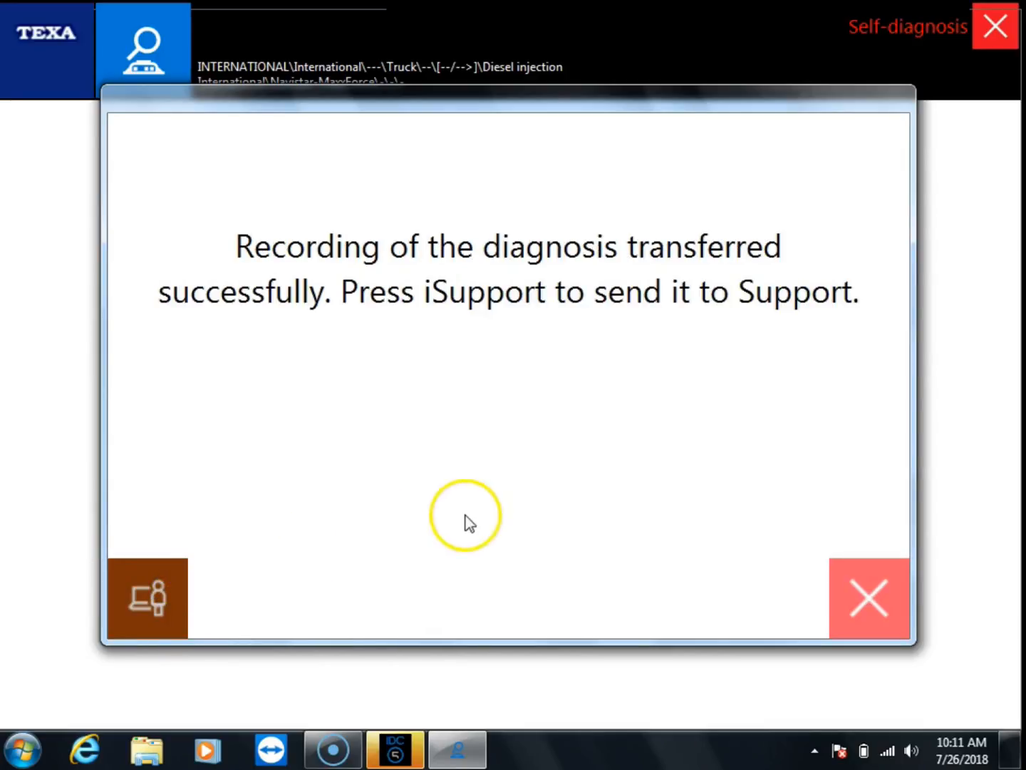
mouse_move(469, 523)
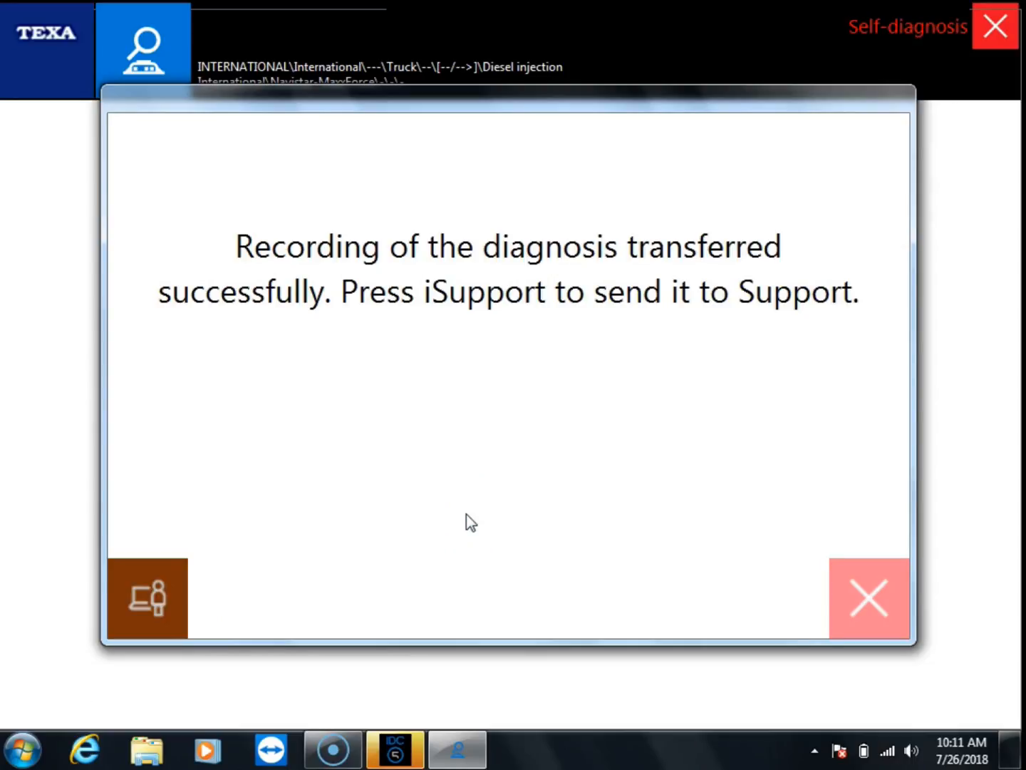
Step: After the recording transfer completes, open the iSupport fault notification
click(145, 597)
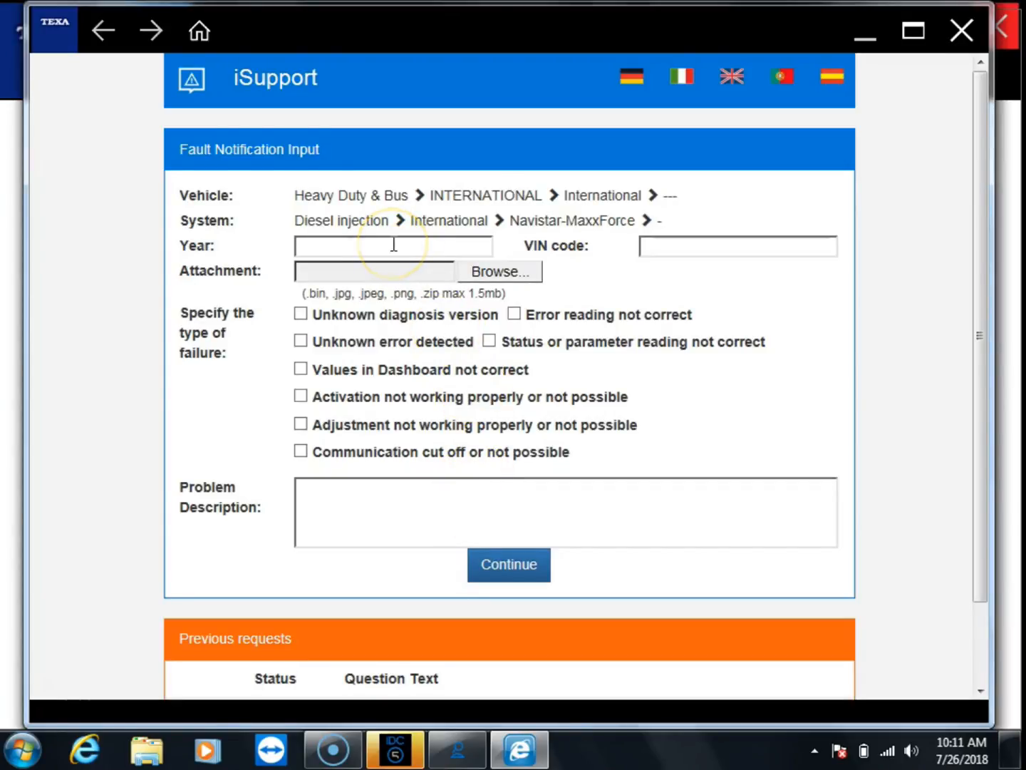
click(392, 245)
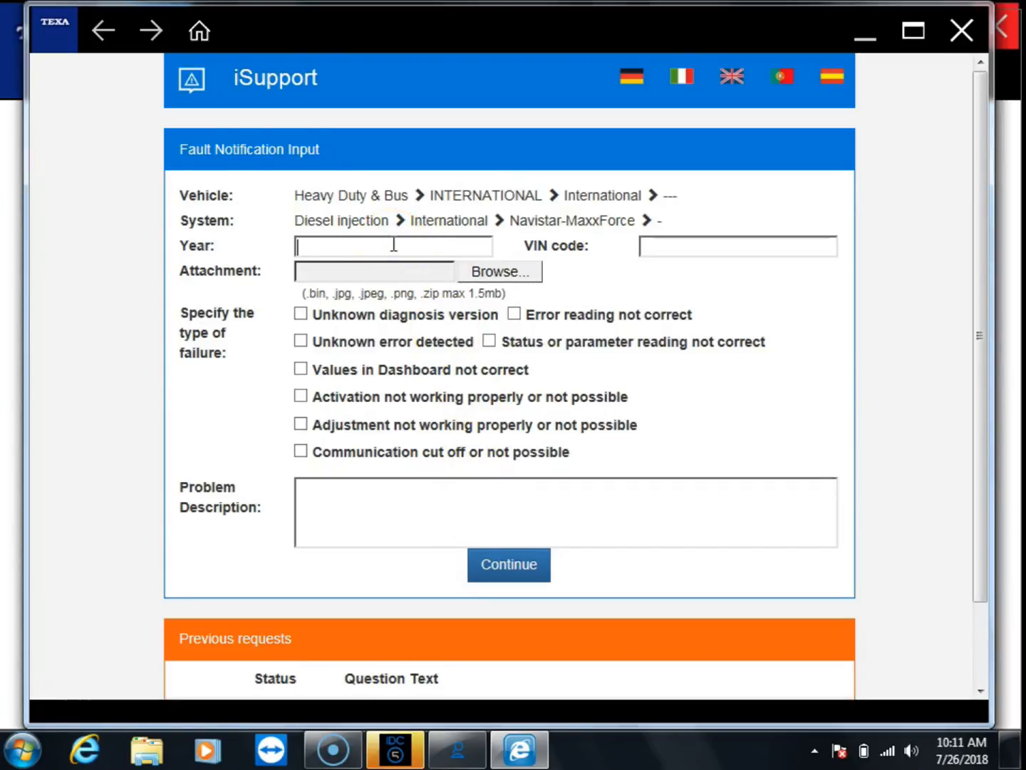
text(2010)
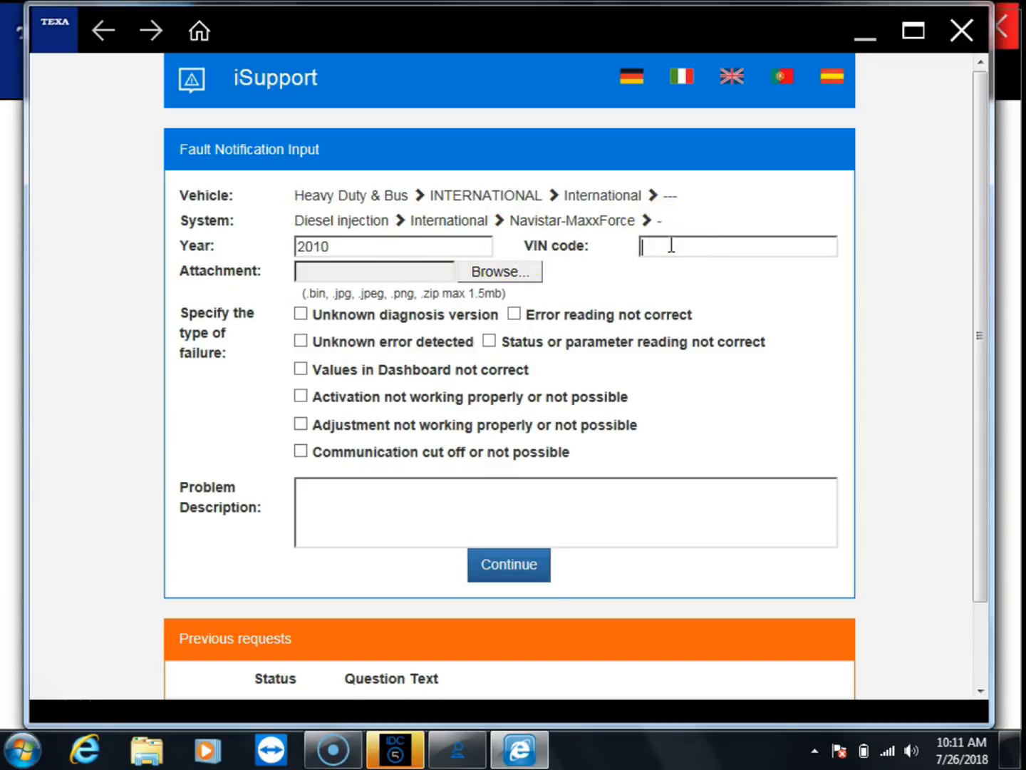
text(12345678910)
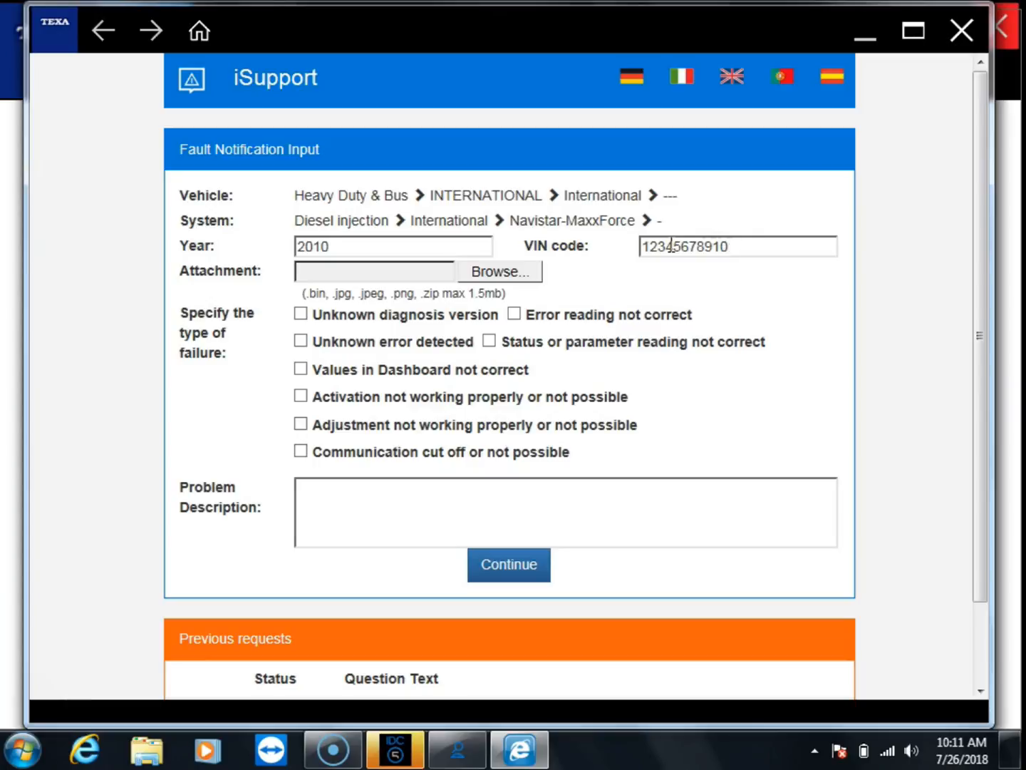
text(12131)
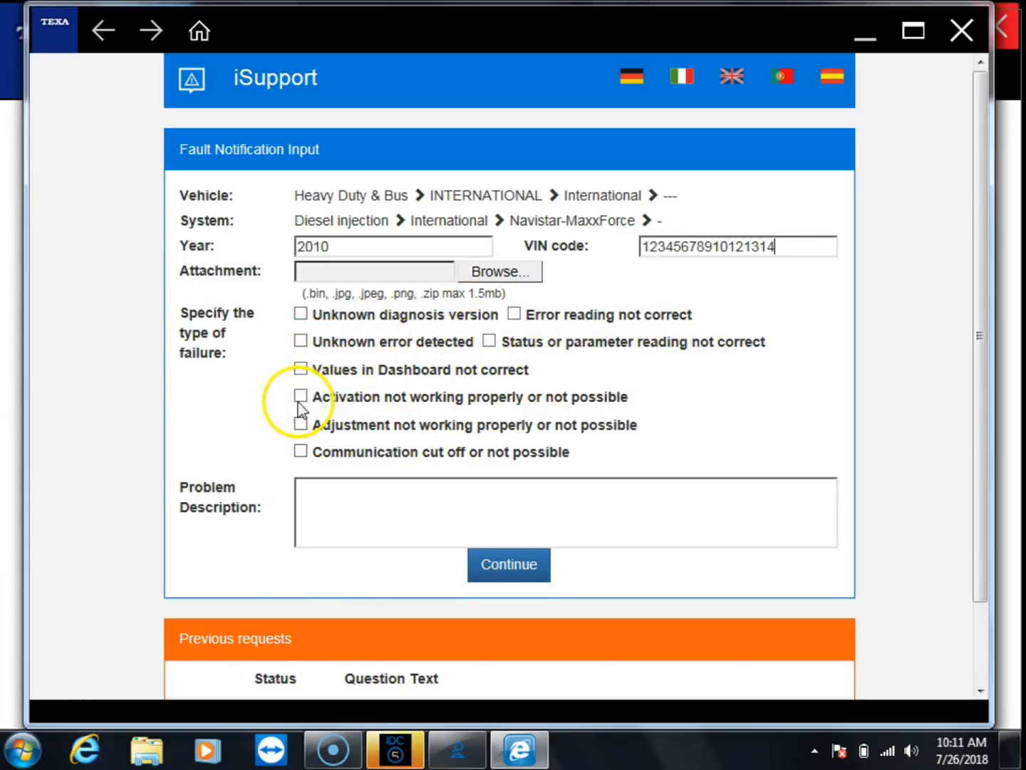
Step: Mark the failure as activation not working and describe it as 'EGR test not working properly'
click(300, 396)
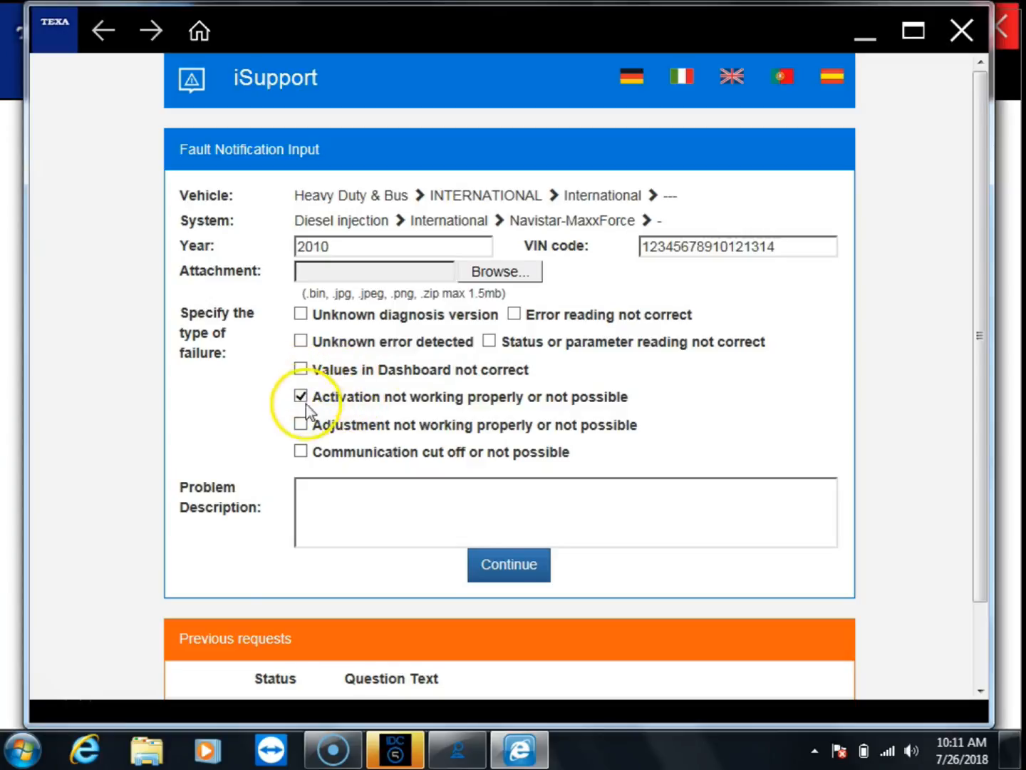
mouse_move(413, 510)
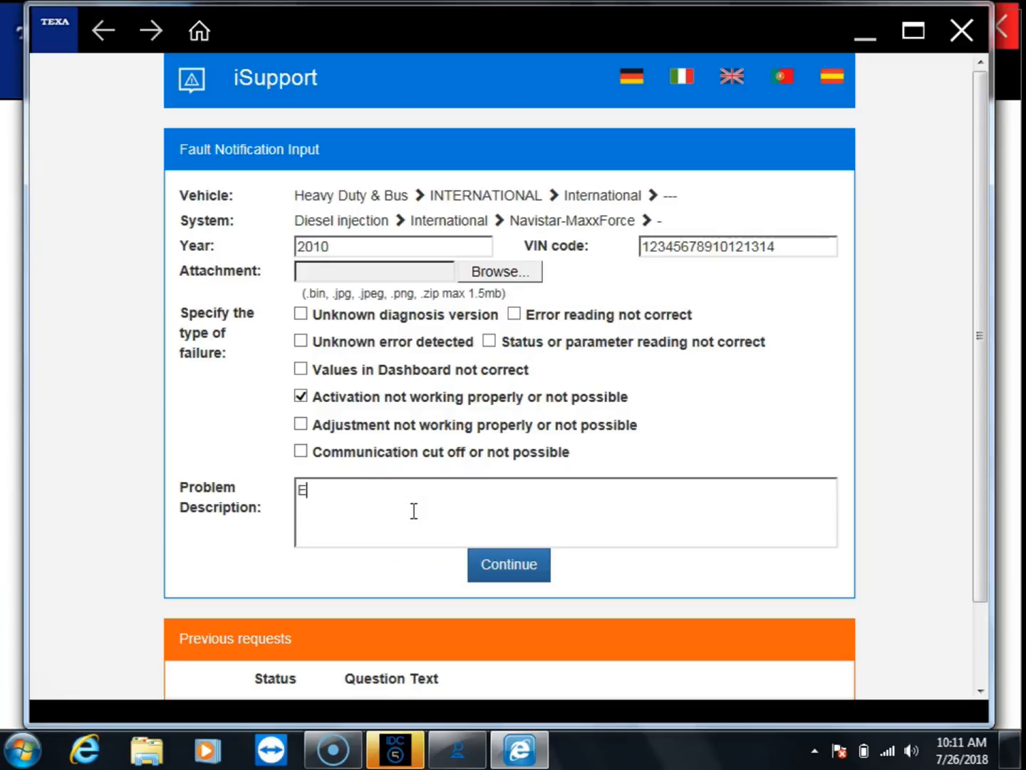
text(GR TEST NOT WORK)
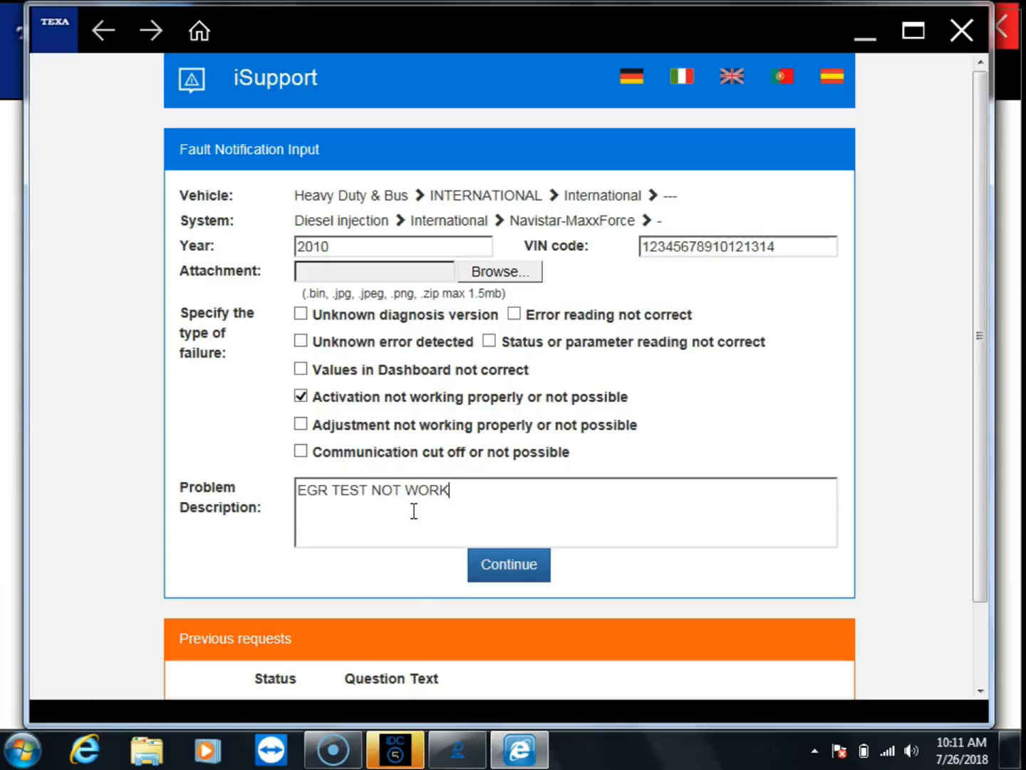
text(ING PROPER)
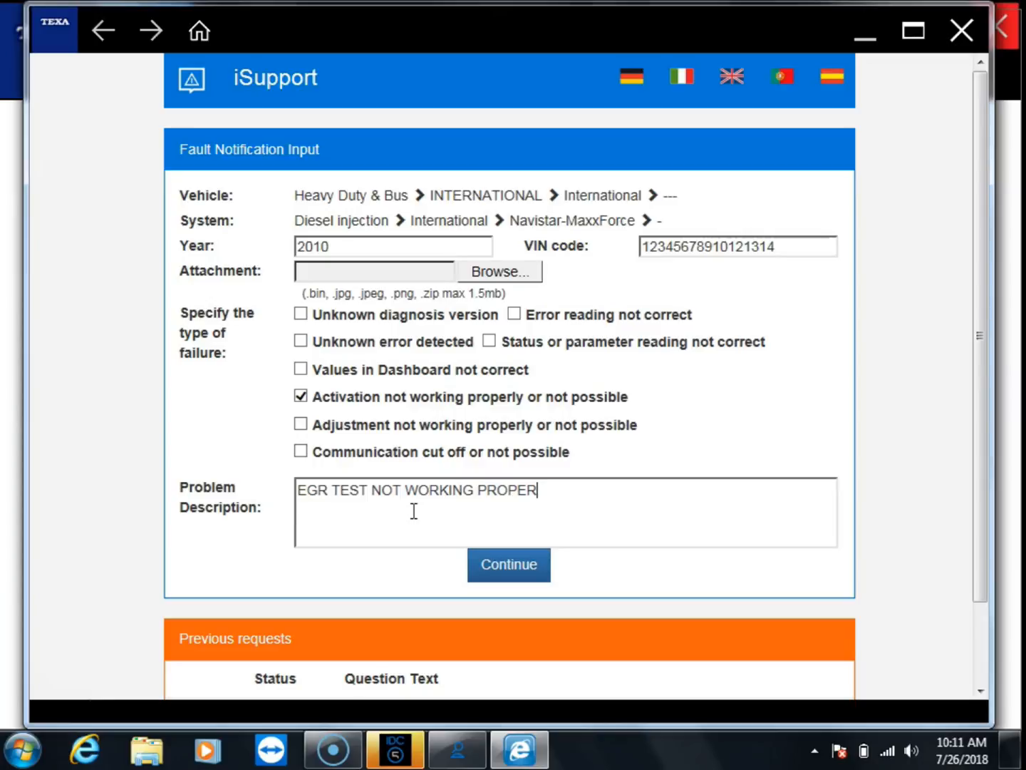
text(LY)
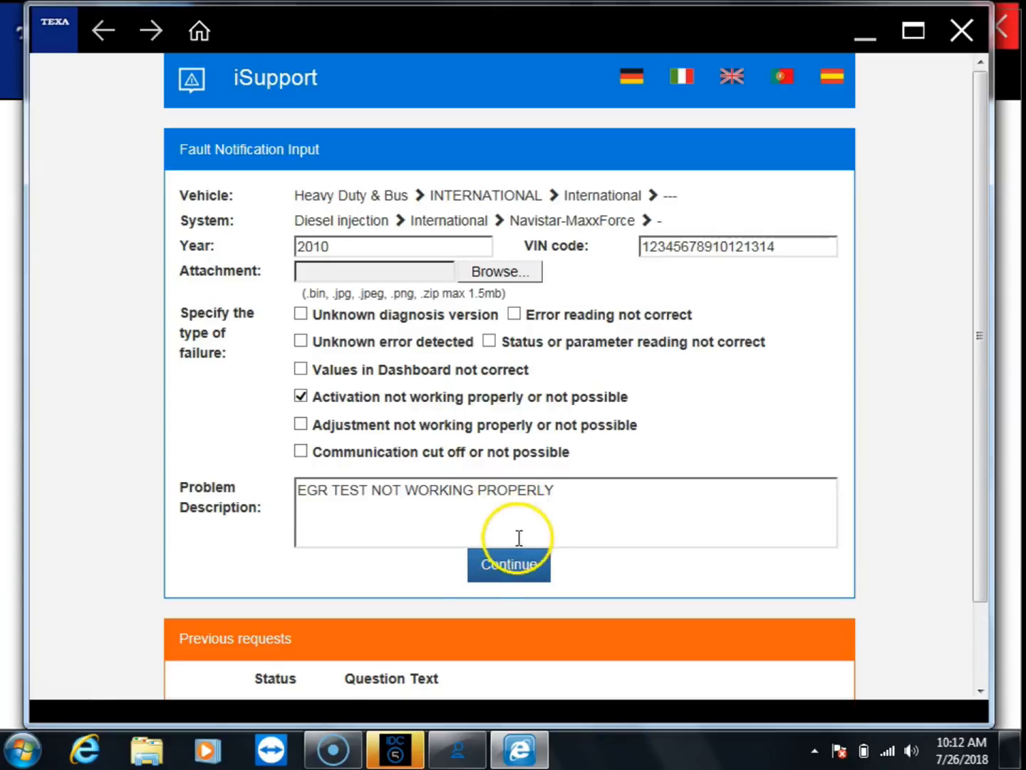
click(508, 563)
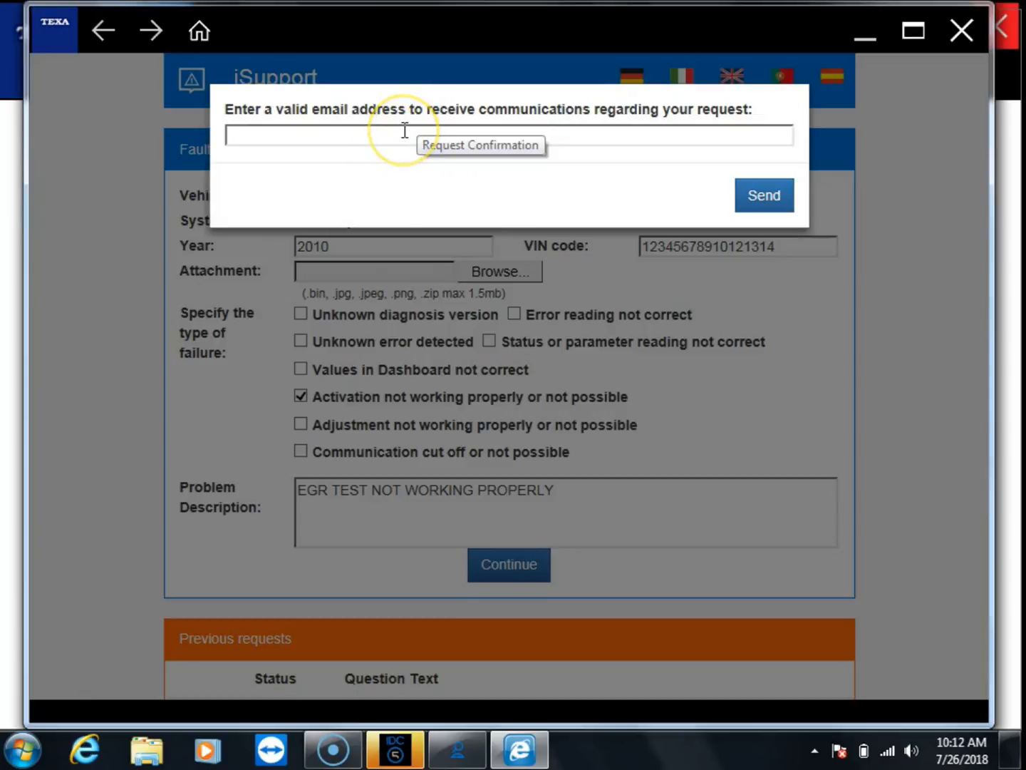
click(385, 134)
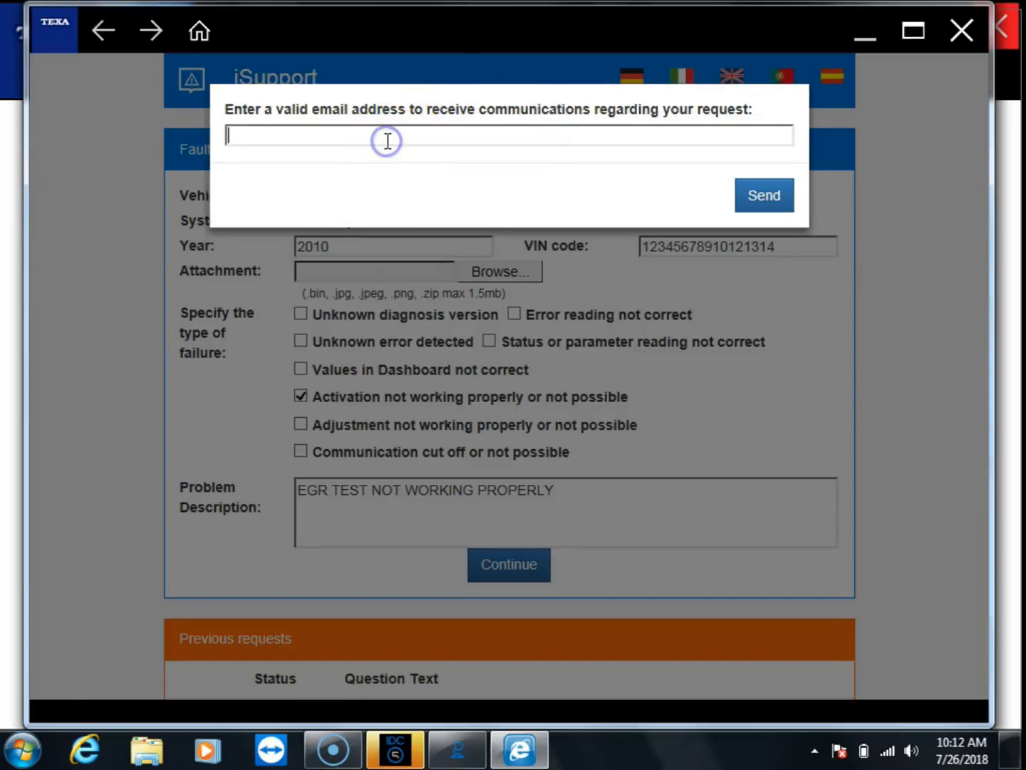
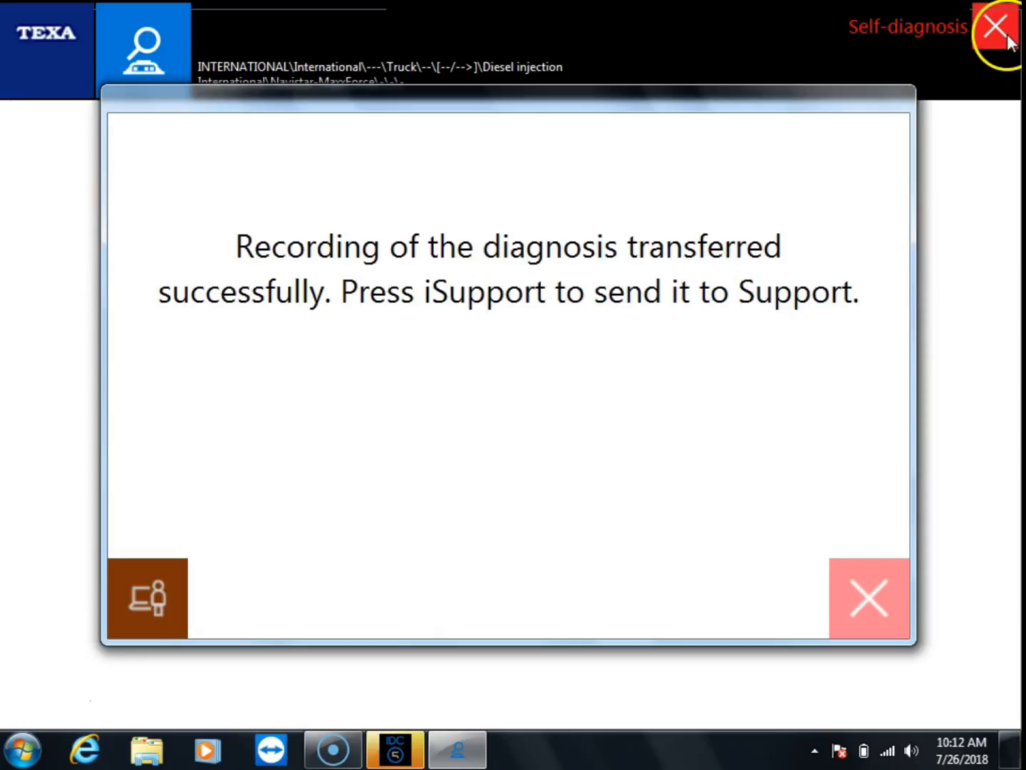
Step: Exit self-diagnosis, discarding the recorded data, then confirm closing the IDC5 application
click(995, 26)
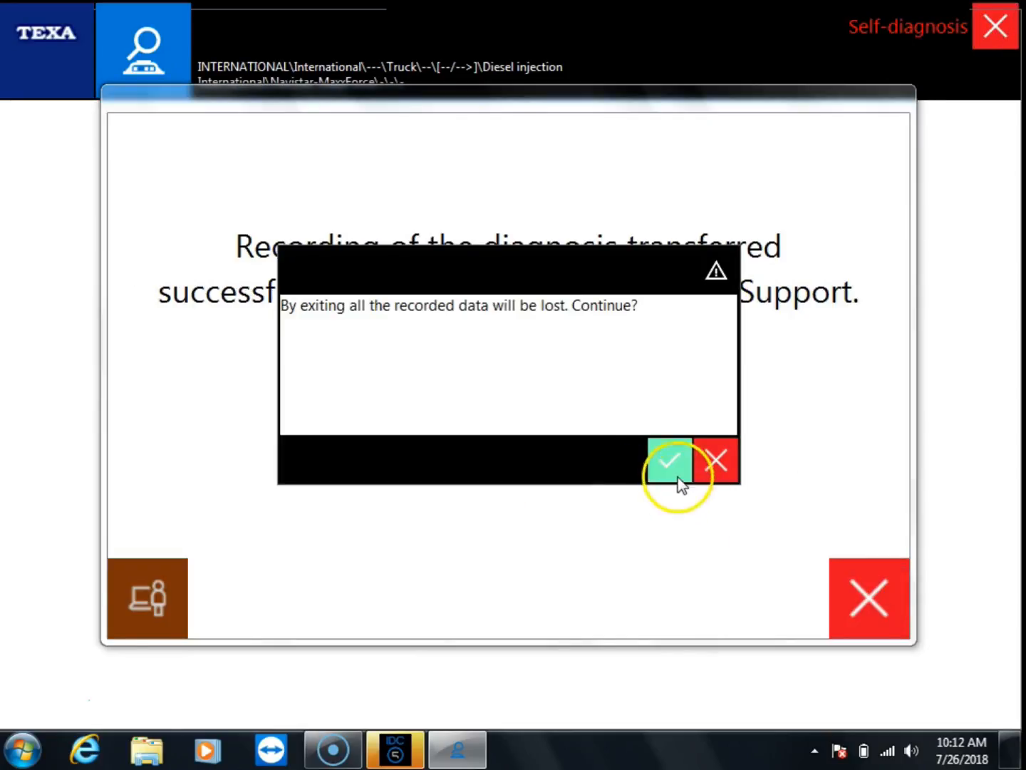
click(668, 458)
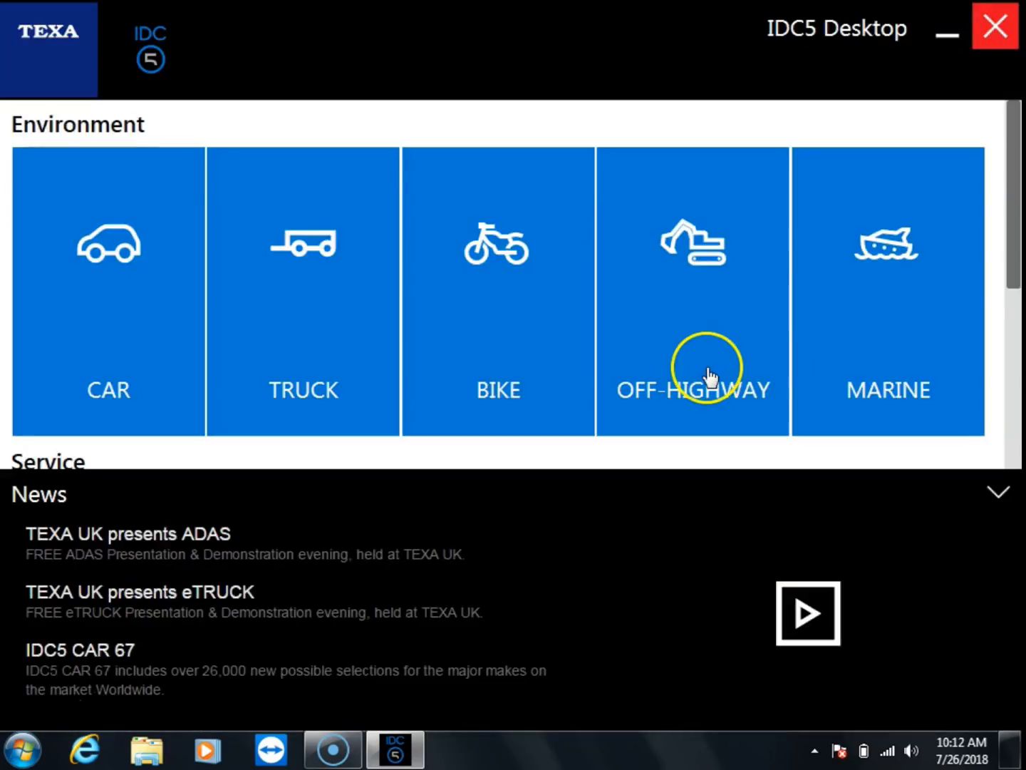
click(994, 26)
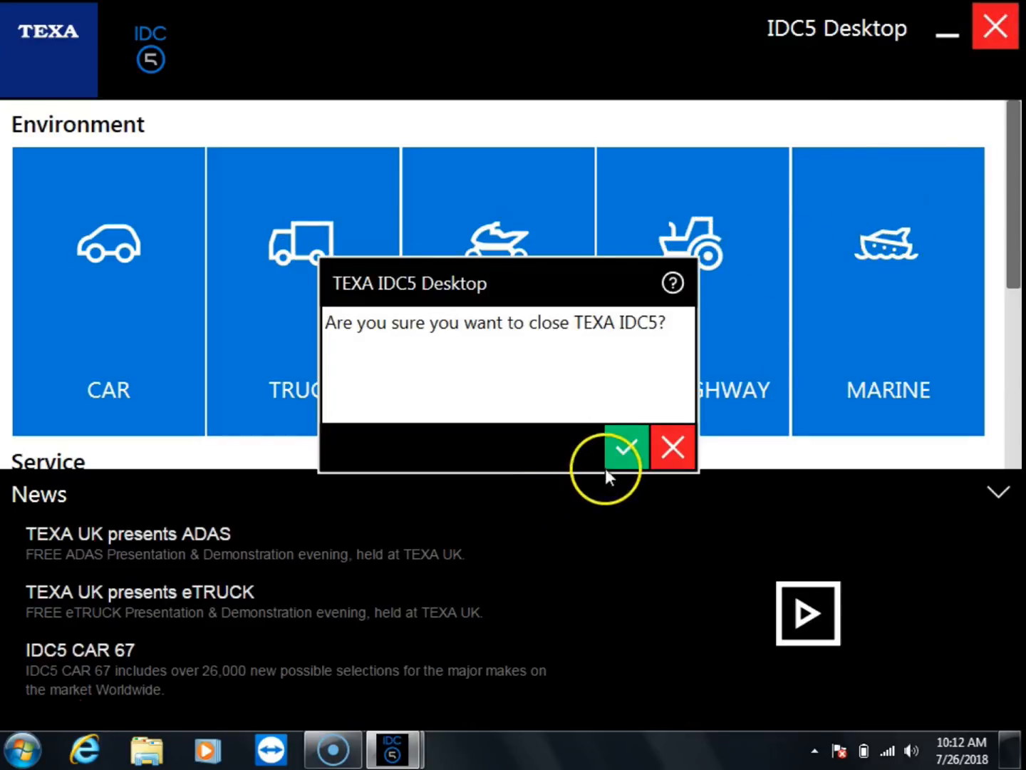
click(671, 448)
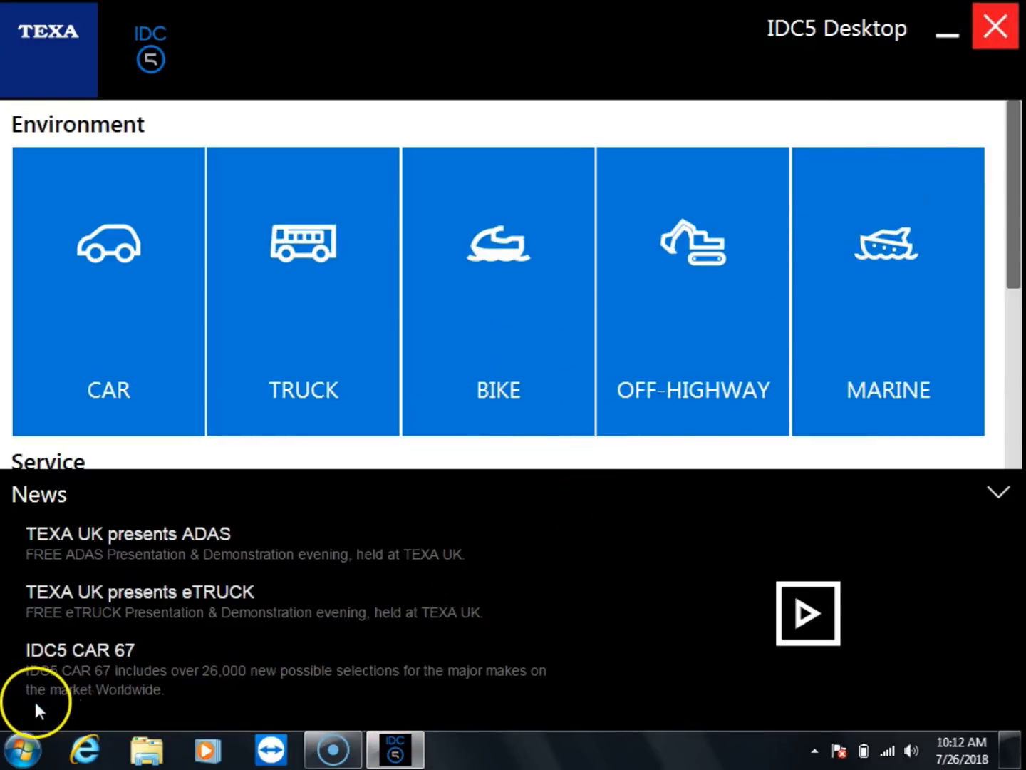